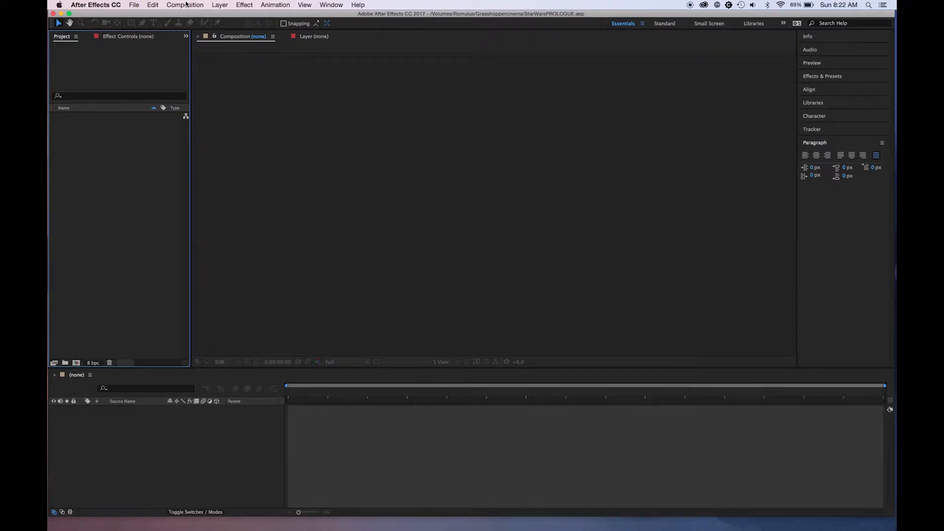
Step: Create a new HDTV 1080 29.97 composition named Star Wars Text
{"action": "left_click", "coordinate": [185, 5]}
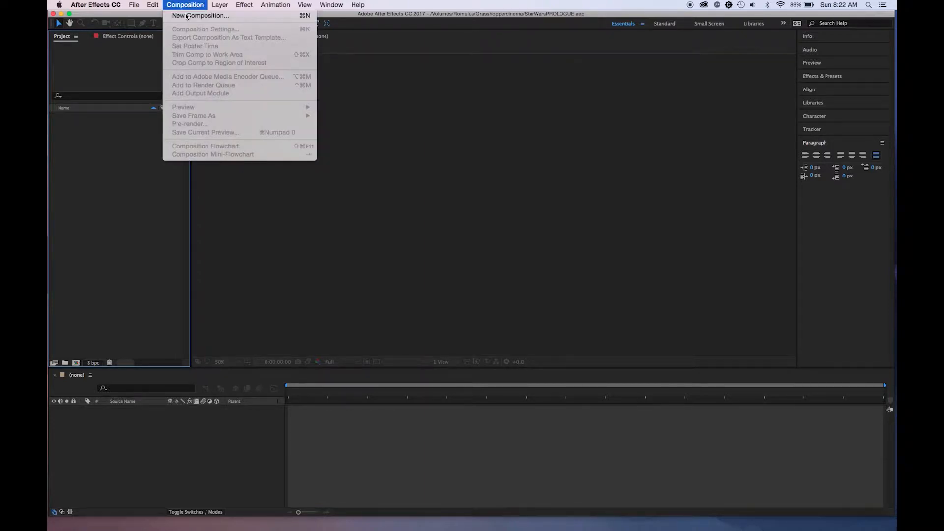
{"action": "left_click", "coordinate": [196, 15]}
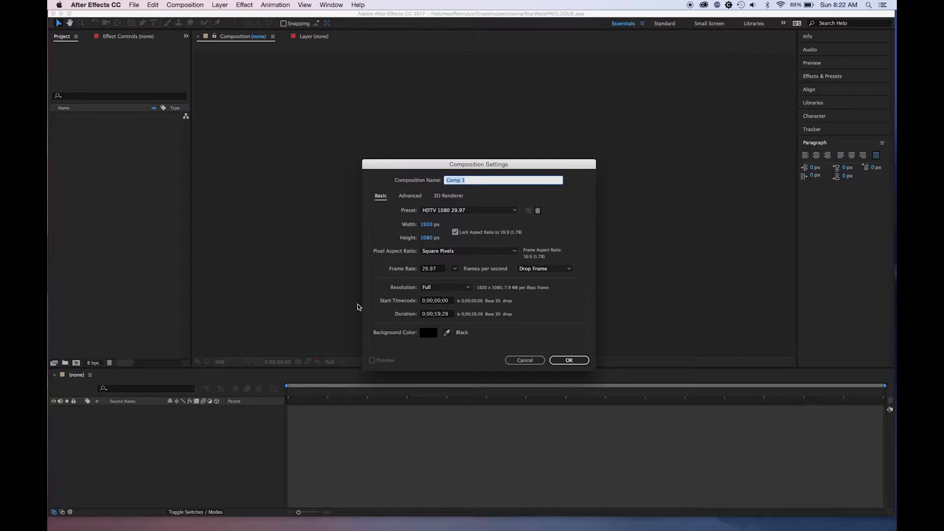
{"action": "type", "text": "Star Wars Text"}
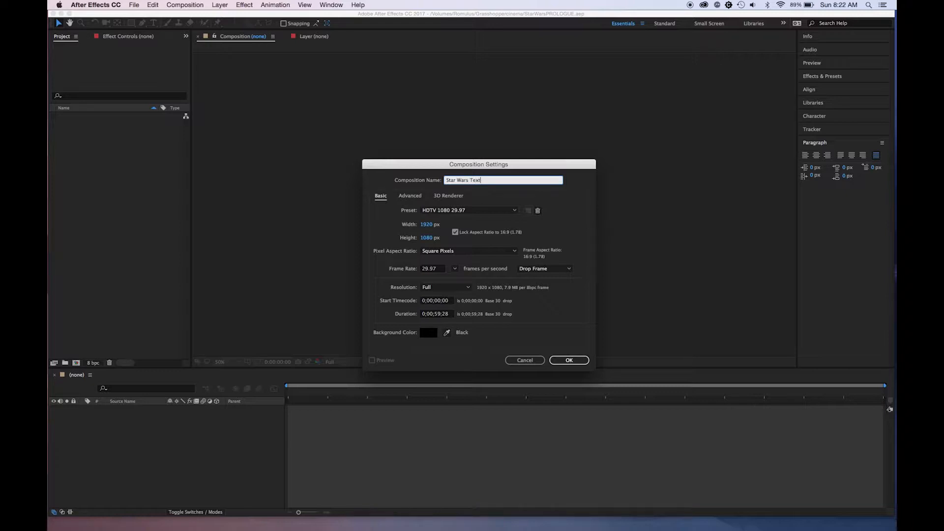
{"action": "left_click", "coordinate": [569, 360]}
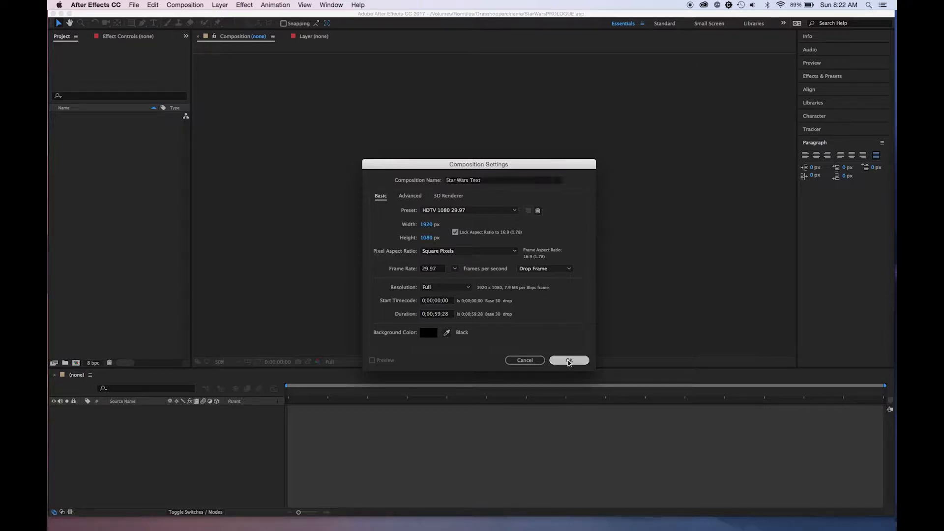
{"action": "left_click", "coordinate": [569, 360]}
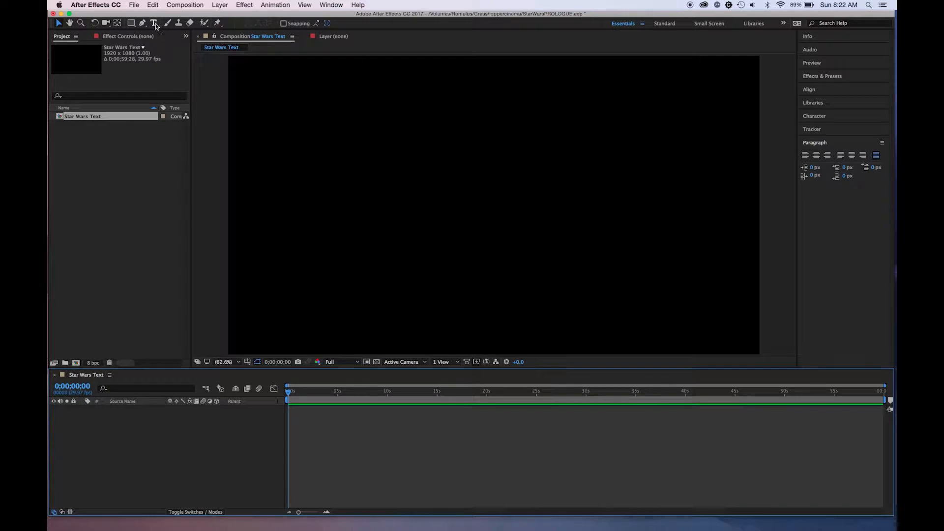
Step: Switch to the Horizontal Type tool to draw a paragraph text box
{"action": "left_click", "coordinate": [156, 24]}
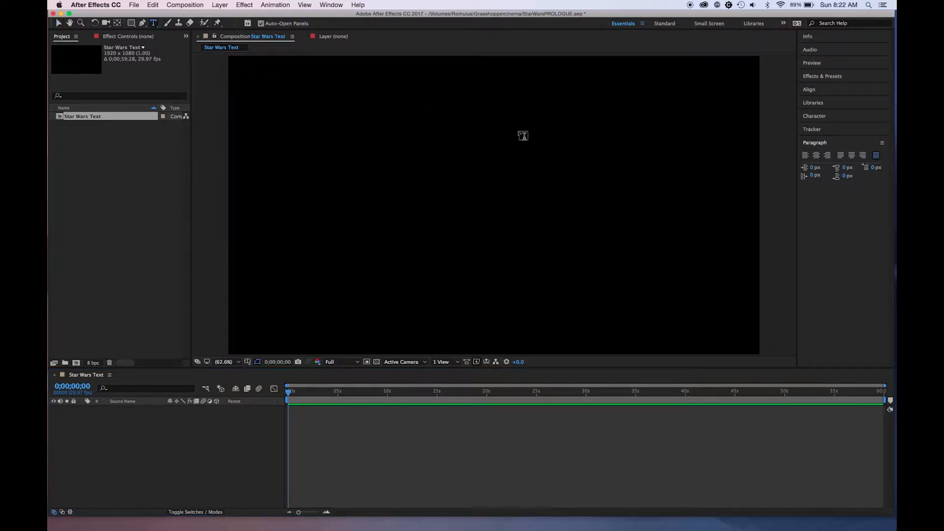
{"action": "mouse_move", "coordinate": [317, 109]}
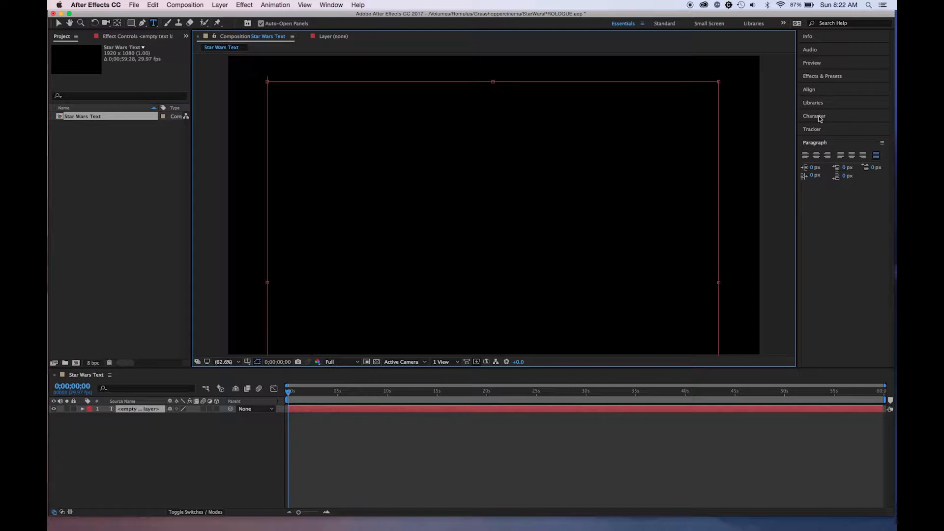
Step: Choose Franklin Gothic Medium as the text font in the Character panel
{"action": "left_click", "coordinate": [814, 116]}
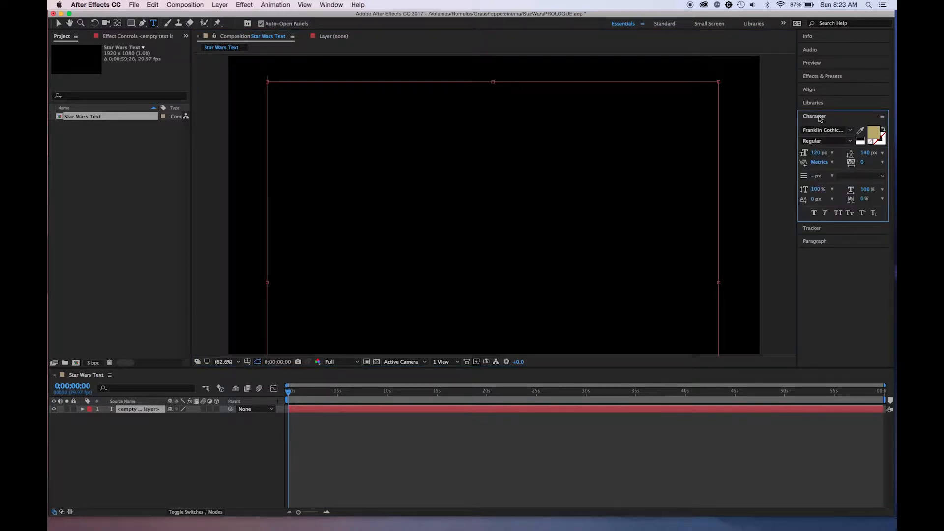
{"action": "left_click", "coordinate": [851, 130]}
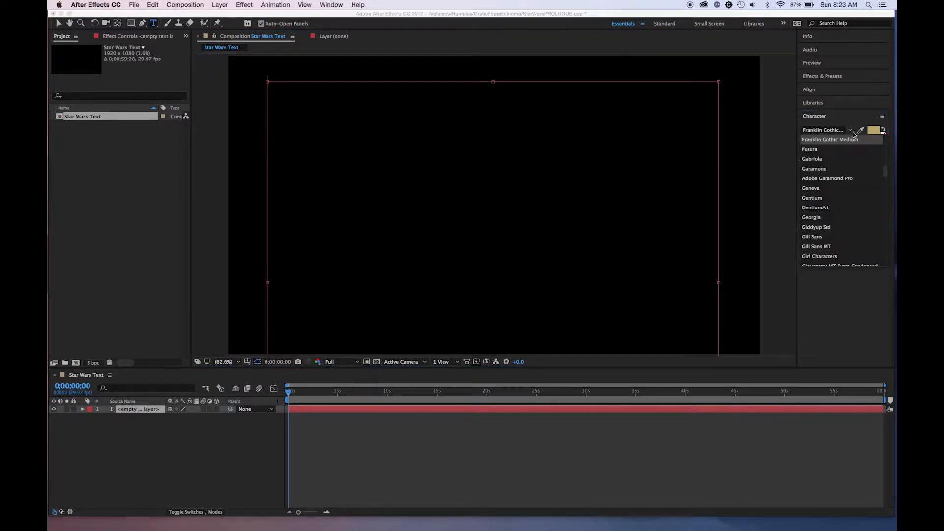
{"action": "left_click", "coordinate": [824, 116]}
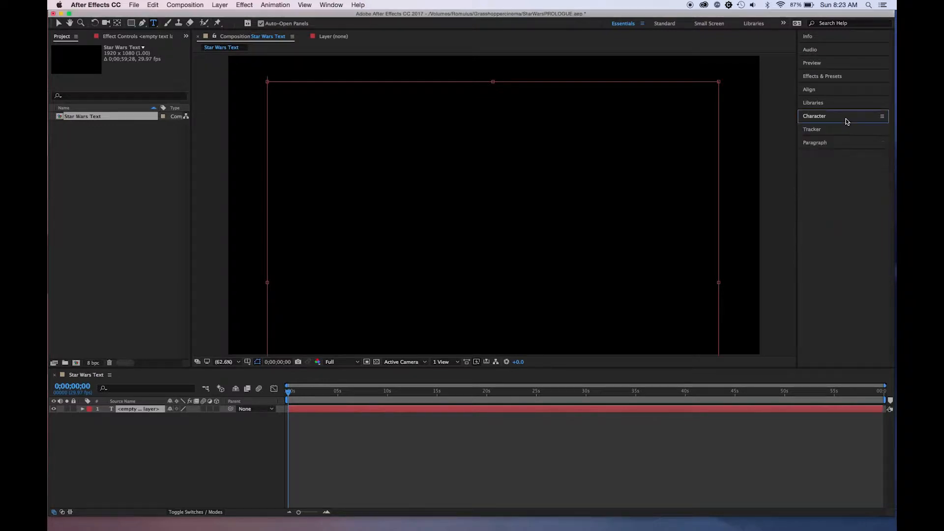
{"action": "left_click", "coordinate": [814, 116]}
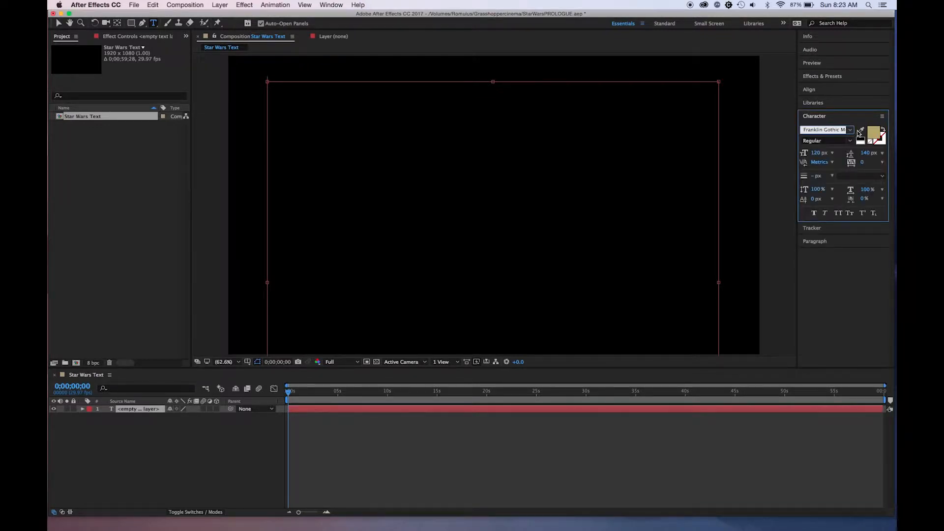
Step: Set the text fill colour to a muted yellow in the Text Color picker
{"action": "left_click", "coordinate": [874, 133]}
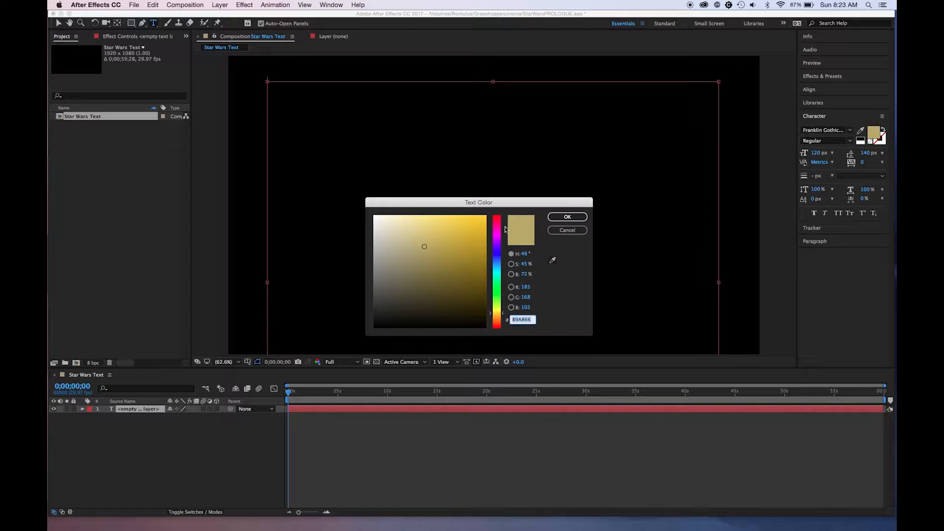
{"action": "left_click", "coordinate": [454, 228]}
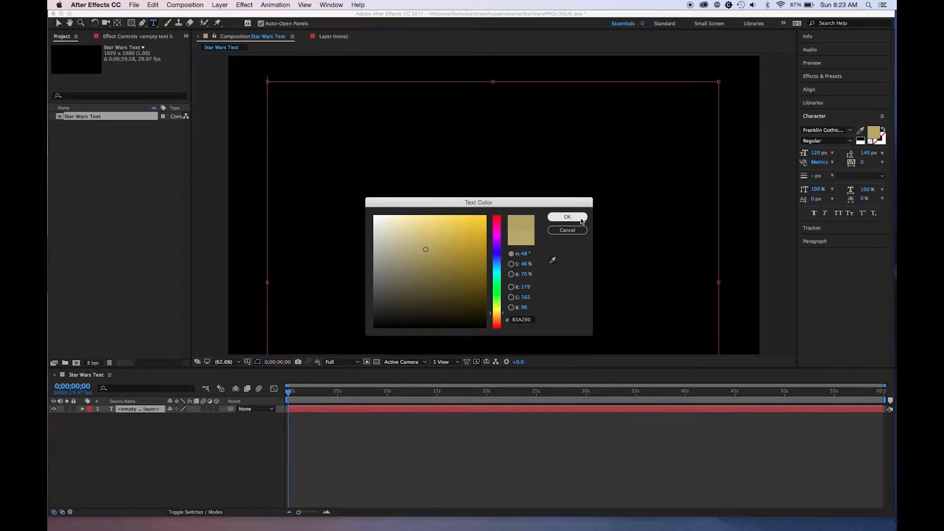
{"action": "left_click", "coordinate": [567, 217]}
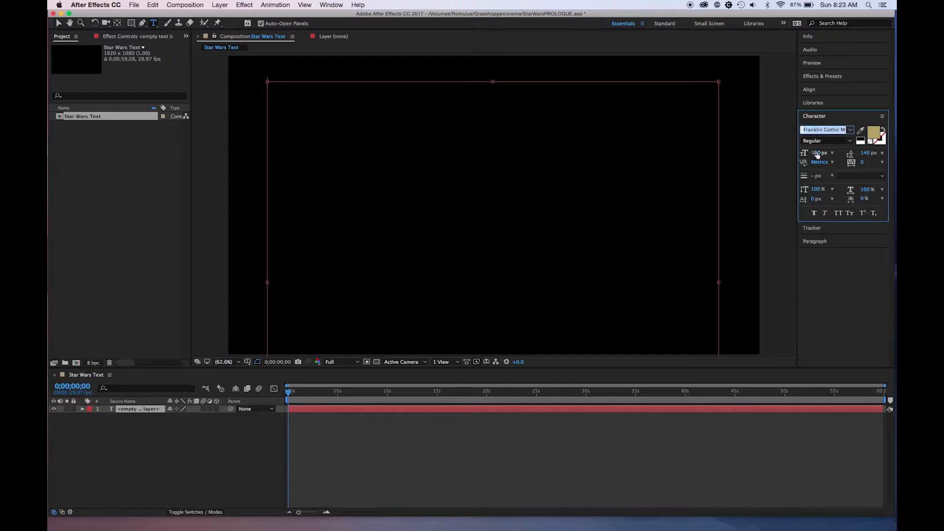
{"action": "mouse_move", "coordinate": [820, 153]}
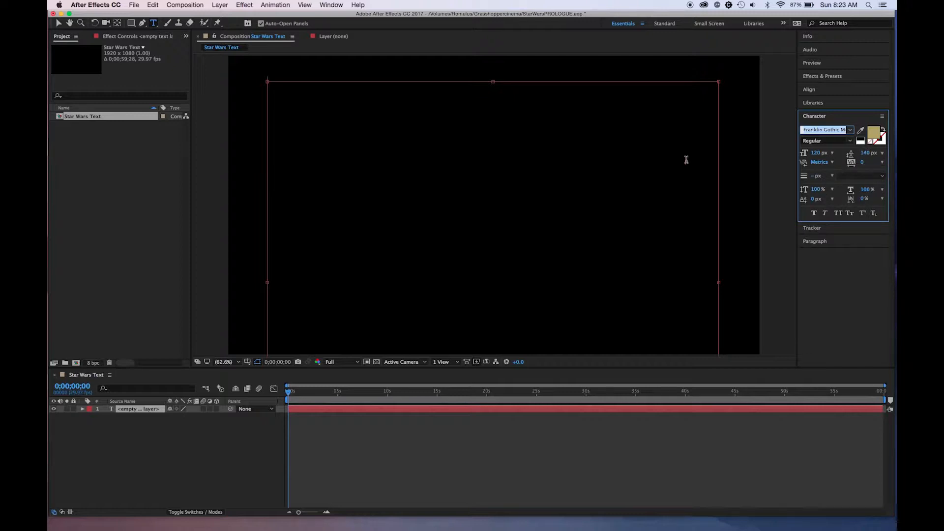
{"action": "mouse_move", "coordinate": [308, 125]}
{"action": "type", "text": "I"}
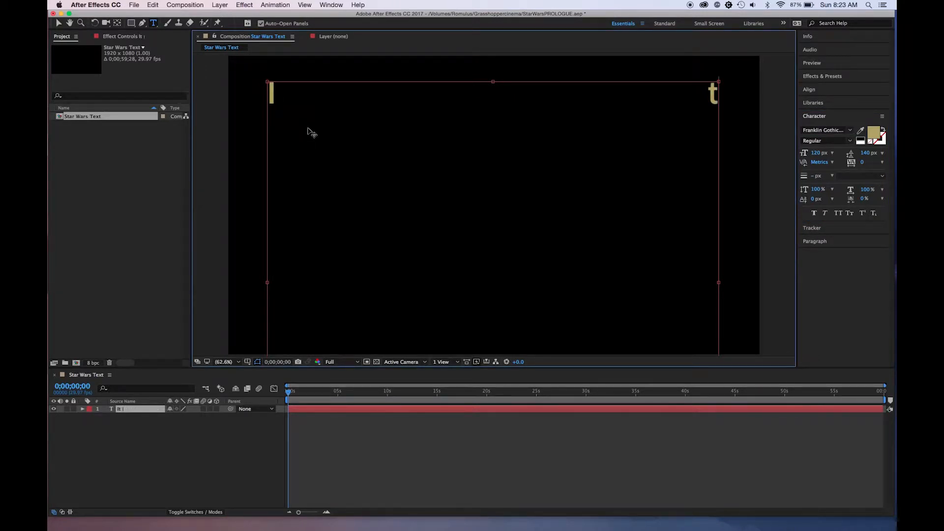
Step: Enter the crawl's opening line 'It is a period of civil war.' in the text box
{"action": "type", "text": "t is a period of civil war."}
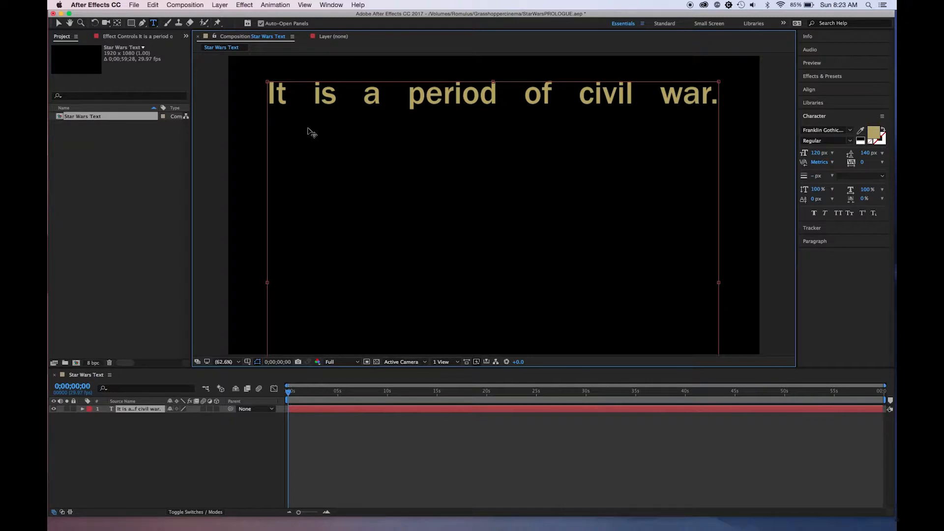
{"action": "mouse_move", "coordinate": [390, 133]}
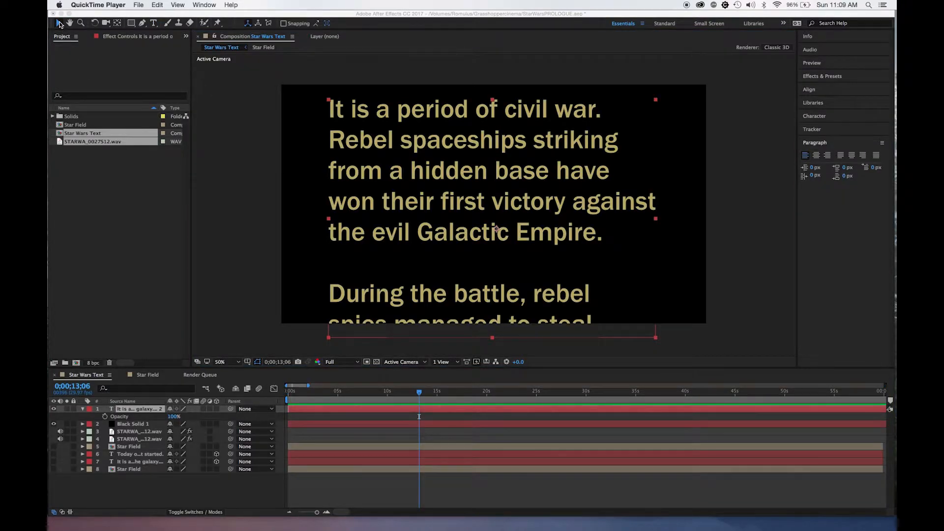
Step: Select all the crawl text and apply Justify Last Left so lines fill the box width
{"action": "left_click", "coordinate": [470, 160]}
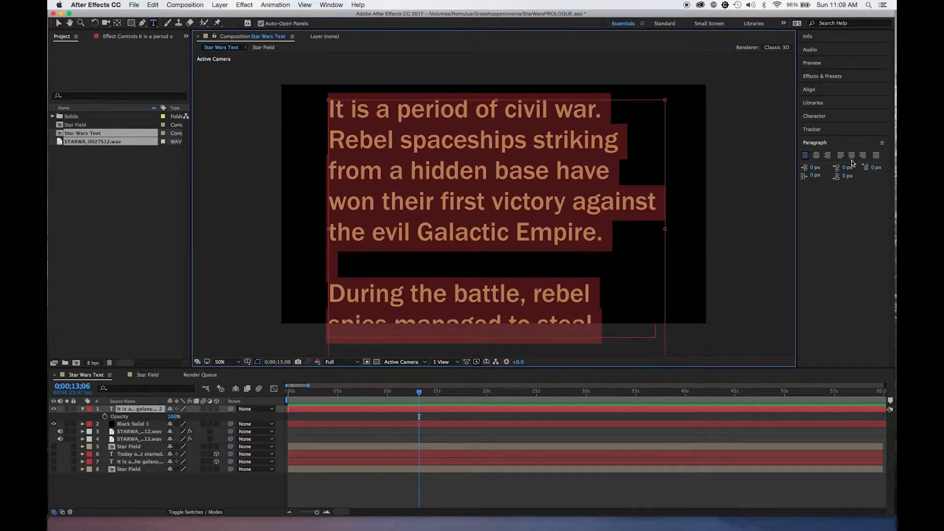
{"action": "left_click", "coordinate": [874, 156]}
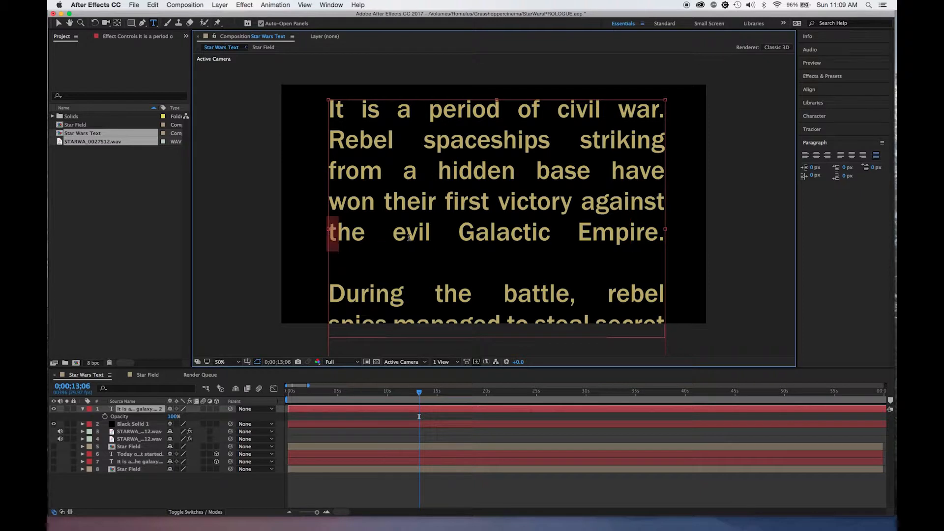
{"action": "left_click_drag", "start_coordinate": [329, 232], "coordinate": [662, 232]}
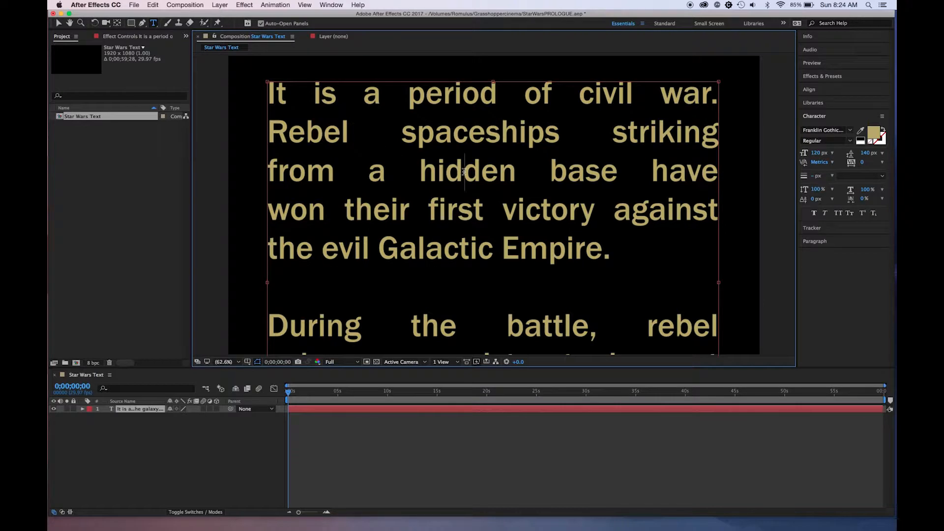
{"action": "mouse_move", "coordinate": [584, 134]}
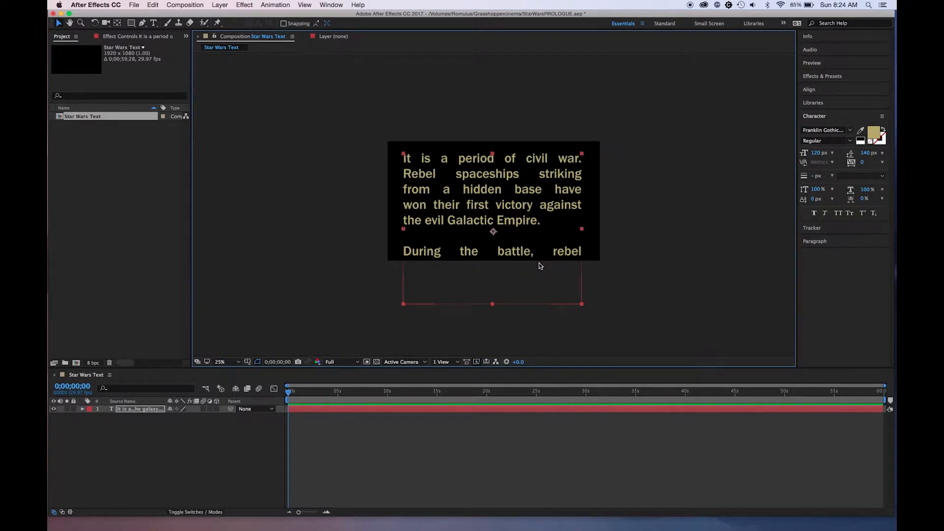
{"action": "mouse_move", "coordinate": [279, 136]}
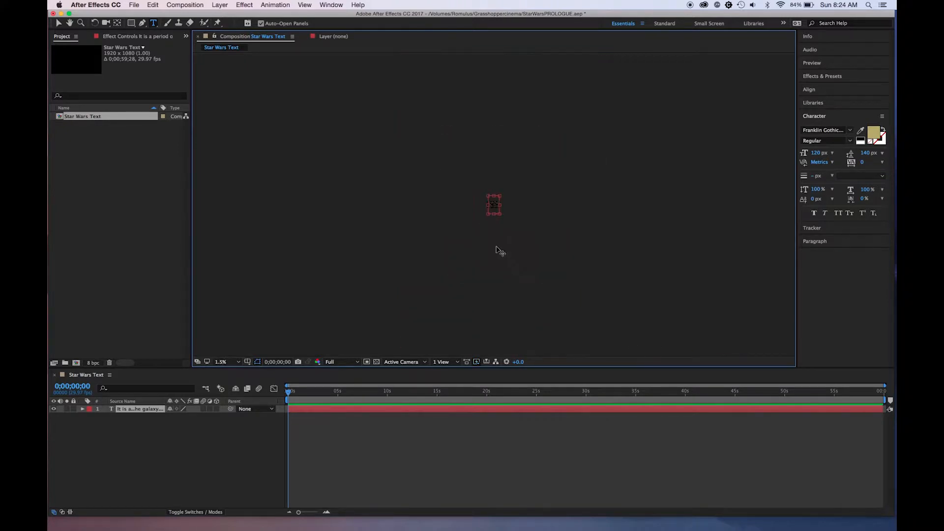
{"action": "left_click", "coordinate": [221, 362]}
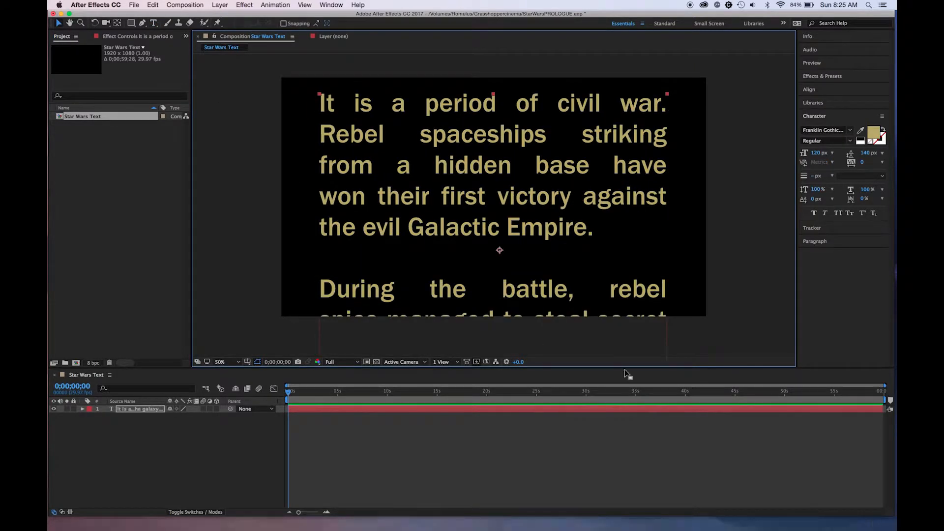
{"action": "mouse_move", "coordinate": [597, 88]}
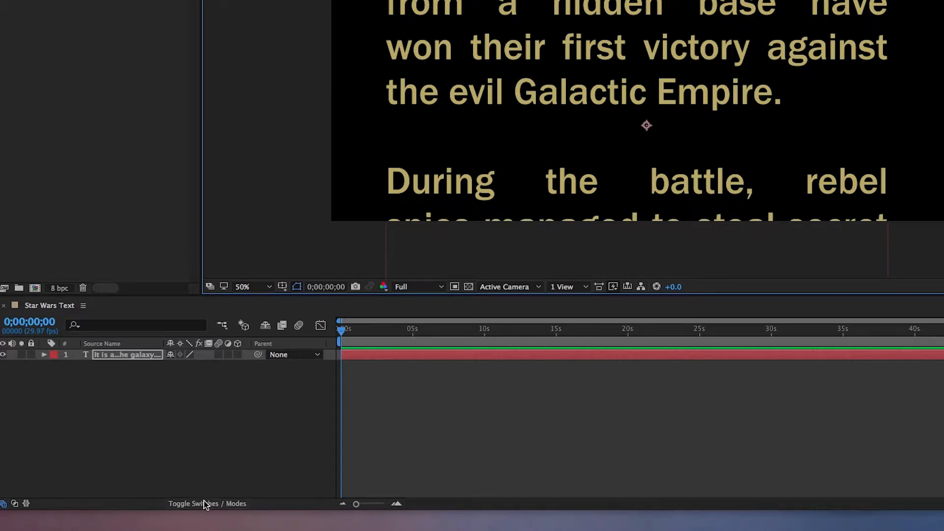
{"action": "left_click", "coordinate": [206, 503]}
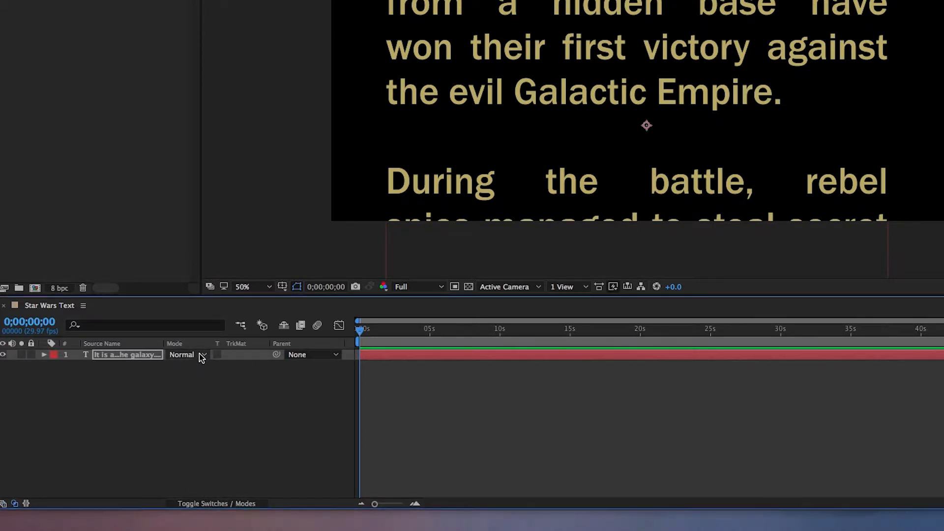
{"action": "left_click", "coordinate": [186, 354]}
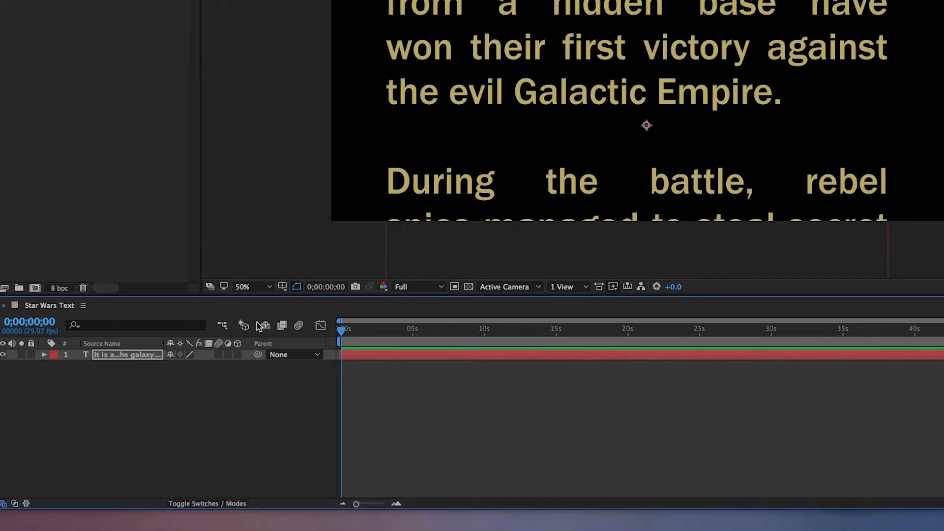
{"action": "left_click", "coordinate": [237, 356]}
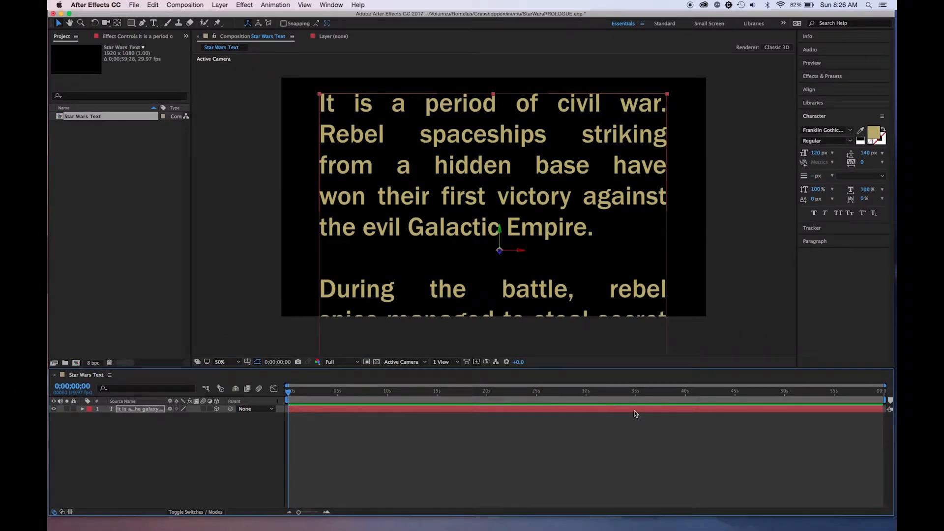
{"action": "mouse_move", "coordinate": [610, 329]}
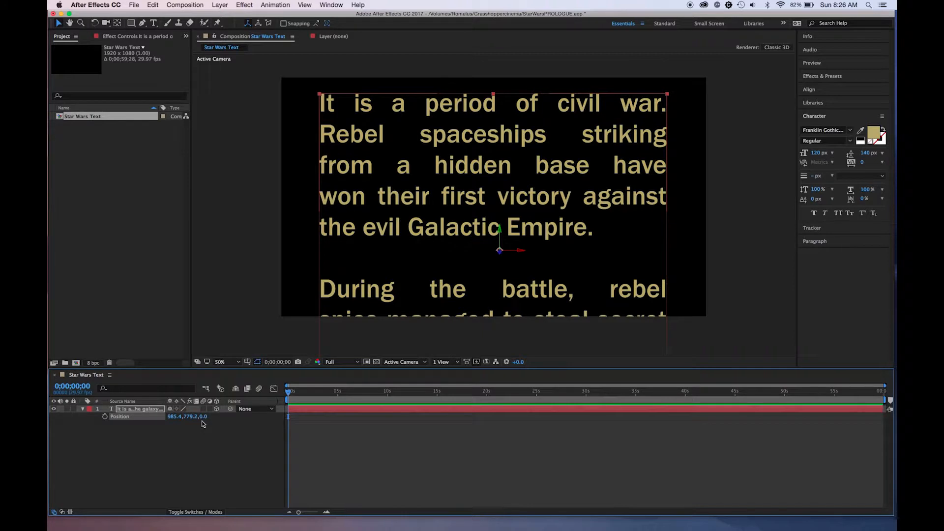
Step: Reveal the text layer's Scale and Rotation properties with Shift+R
{"action": "key", "text": "shift+r"}
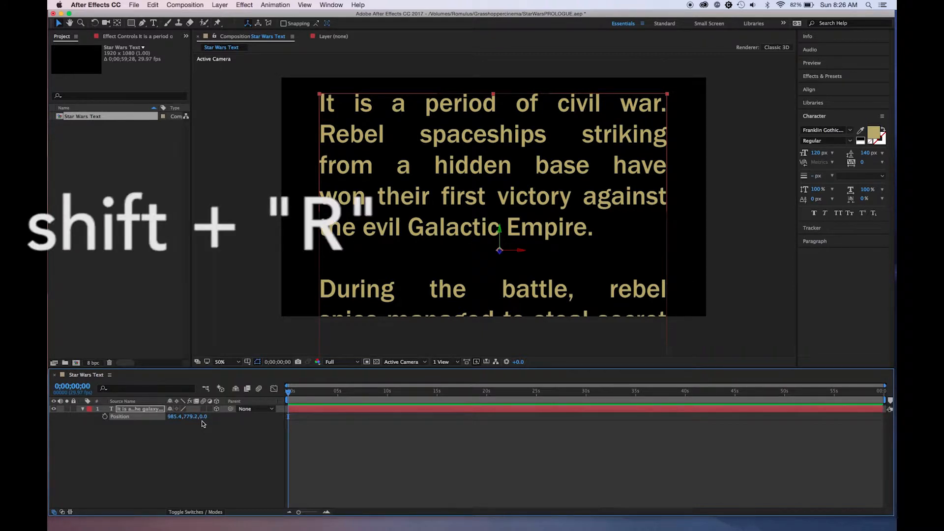
{"action": "key", "text": "shift+r"}
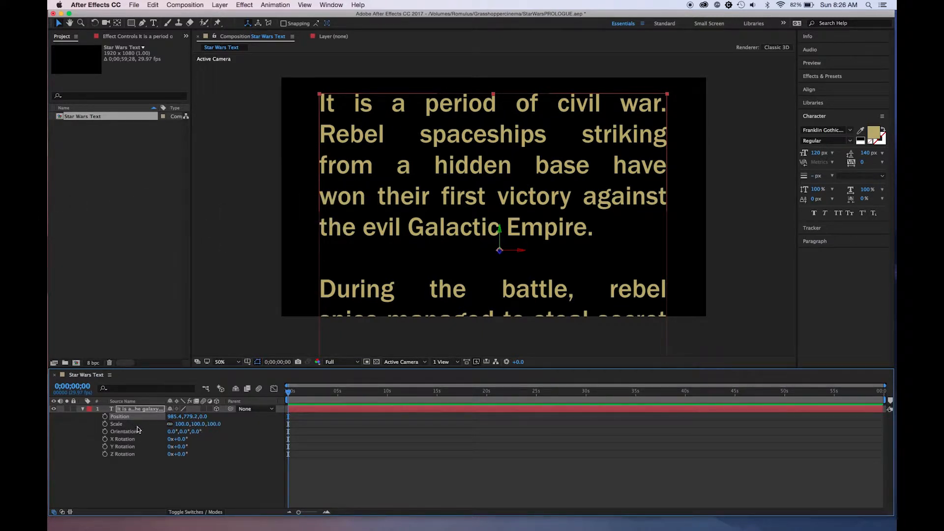
{"action": "mouse_move", "coordinate": [463, 337]}
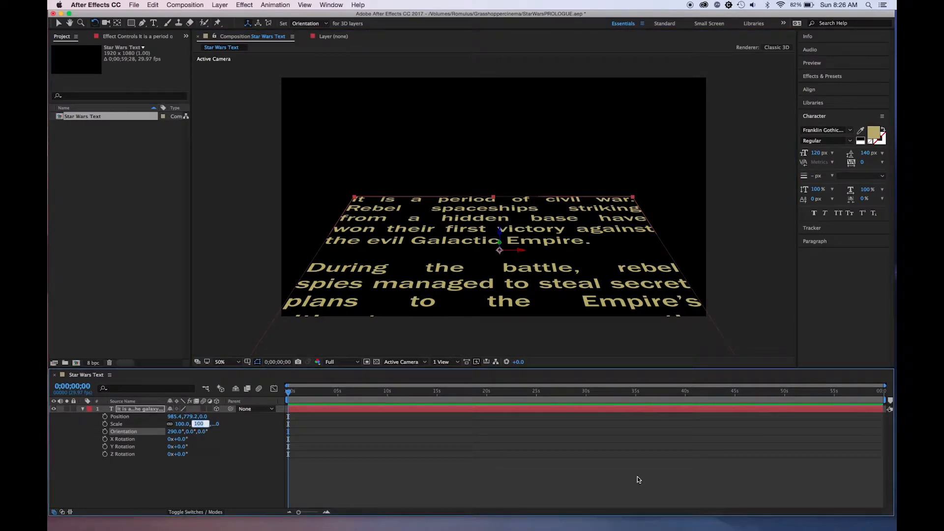
{"action": "mouse_move", "coordinate": [444, 338]}
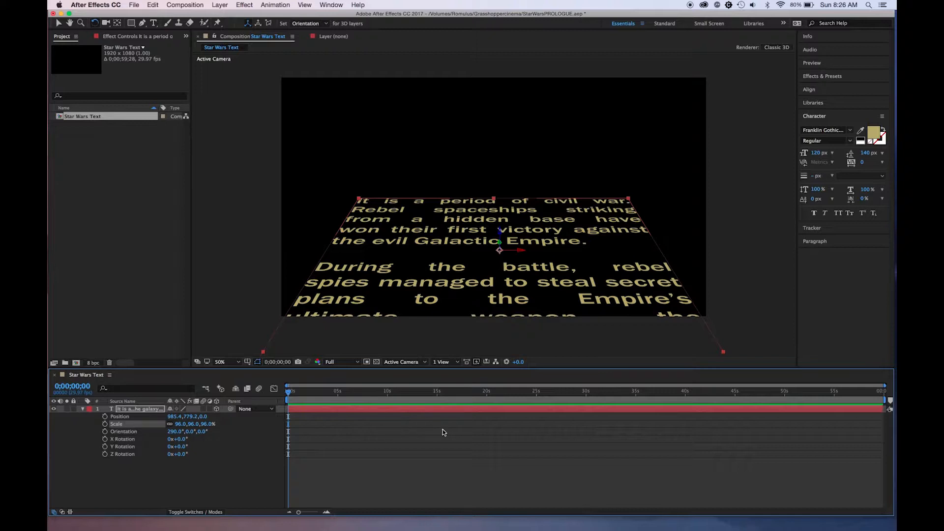
Step: Commit the 96% scale and move to the last frame for the far Position keyframe
{"action": "left_click", "coordinate": [496, 392]}
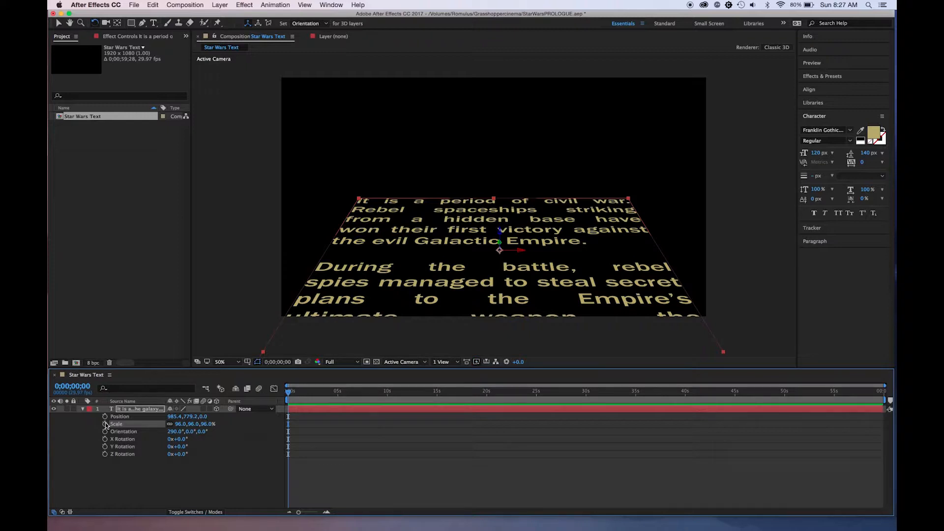
{"action": "mouse_move", "coordinate": [105, 424]}
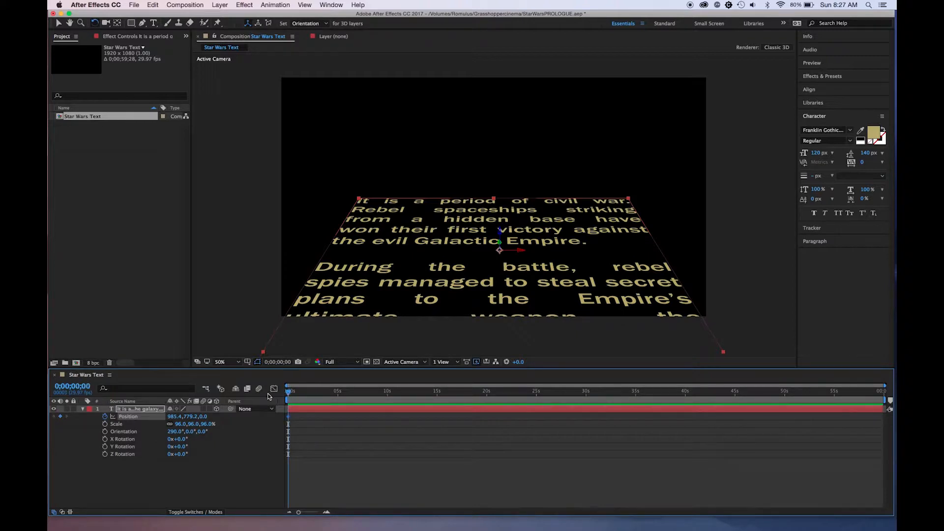
{"action": "mouse_move", "coordinate": [158, 391]}
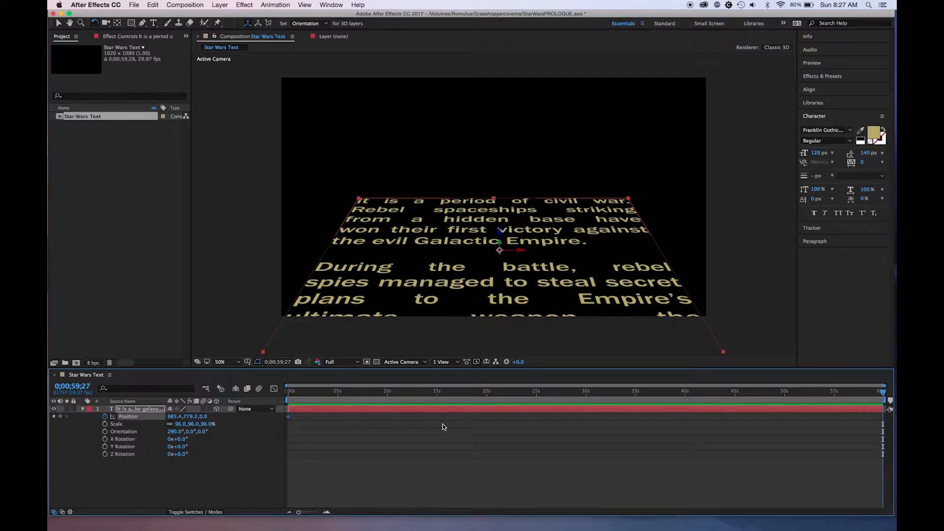
{"action": "mouse_move", "coordinate": [199, 383]}
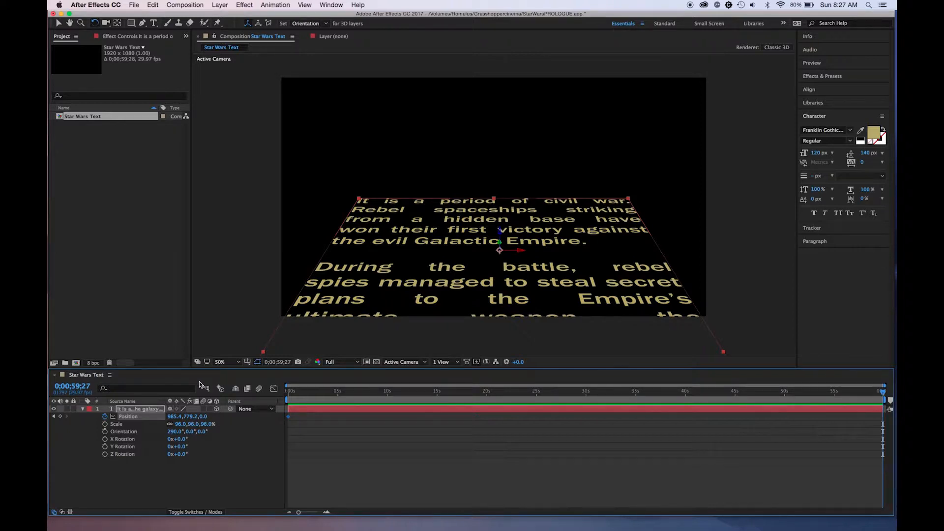
{"action": "mouse_move", "coordinate": [531, 286]}
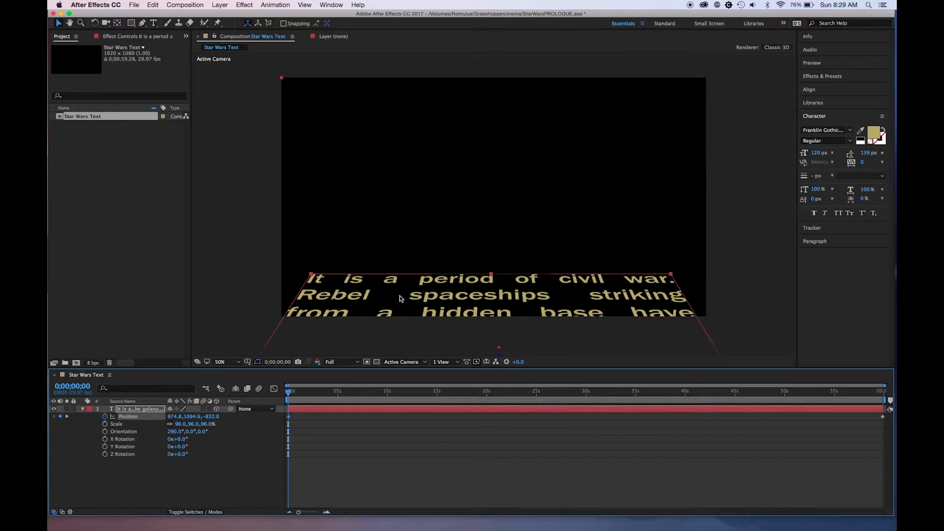
{"action": "left_click_drag", "start_coordinate": [401, 295], "coordinate": [466, 328]}
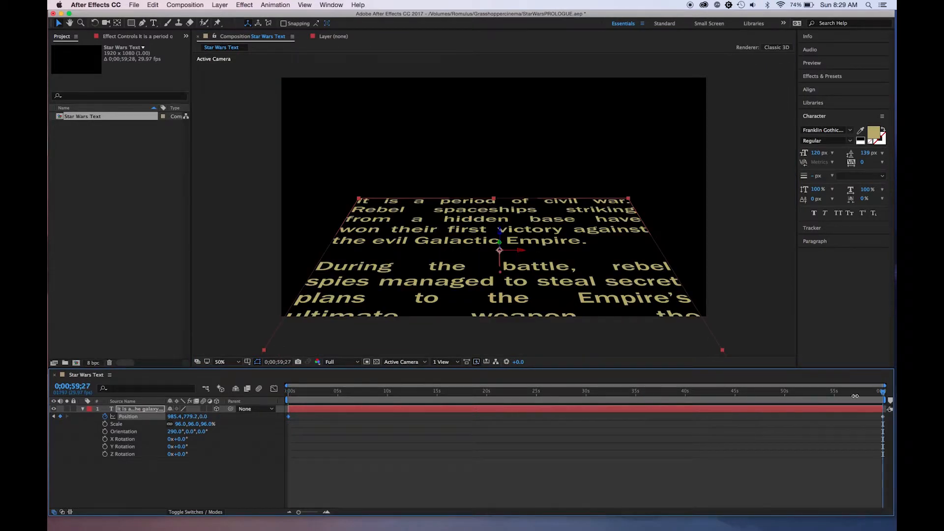
{"action": "mouse_move", "coordinate": [289, 353]}
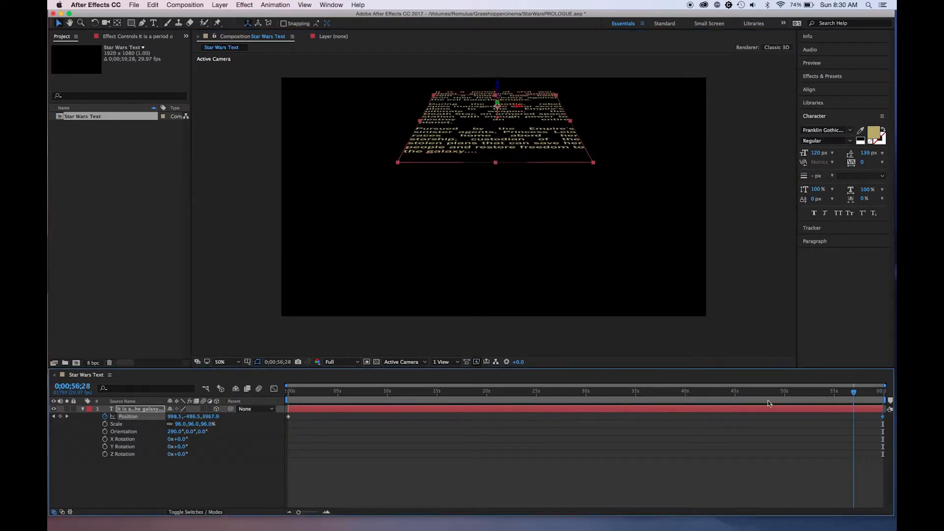
Step: Scrub the timeline to preview the crawl, then return to the first frame
{"action": "left_click", "coordinate": [370, 391]}
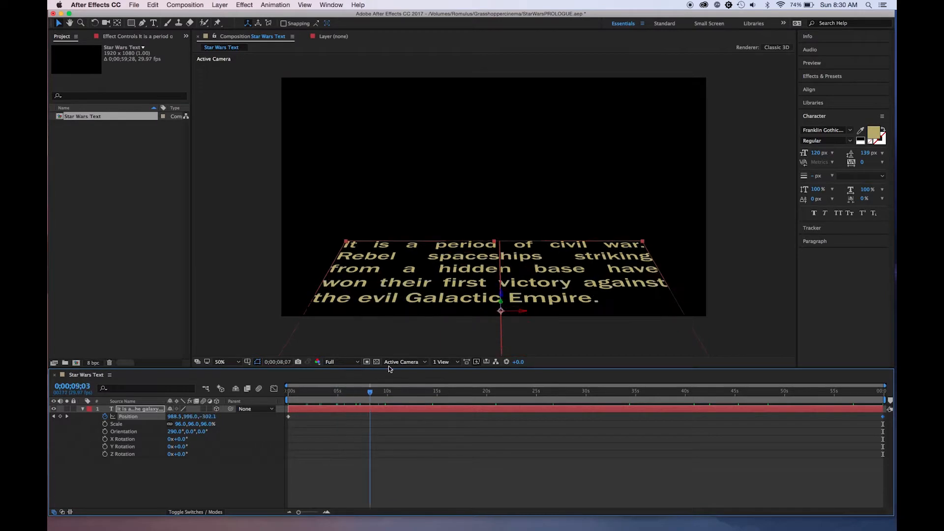
{"action": "left_click", "coordinate": [490, 392]}
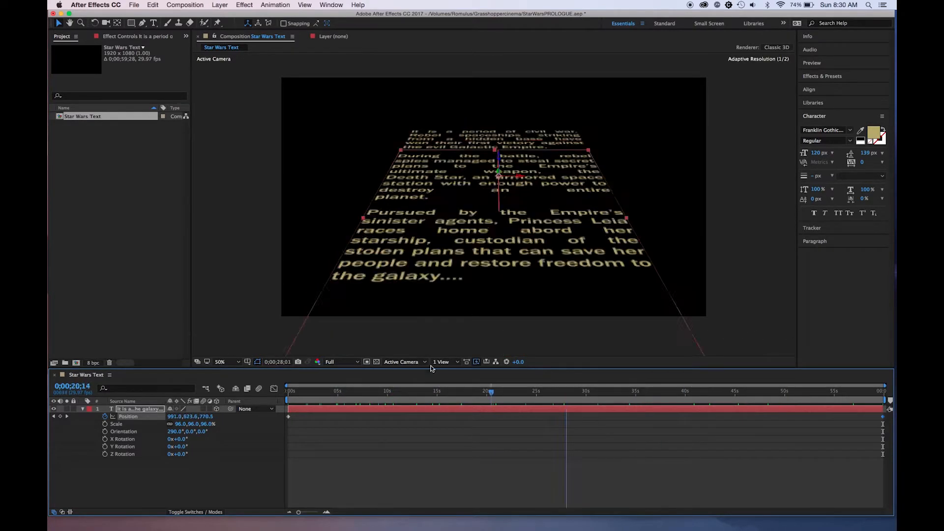
{"action": "left_click", "coordinate": [287, 392]}
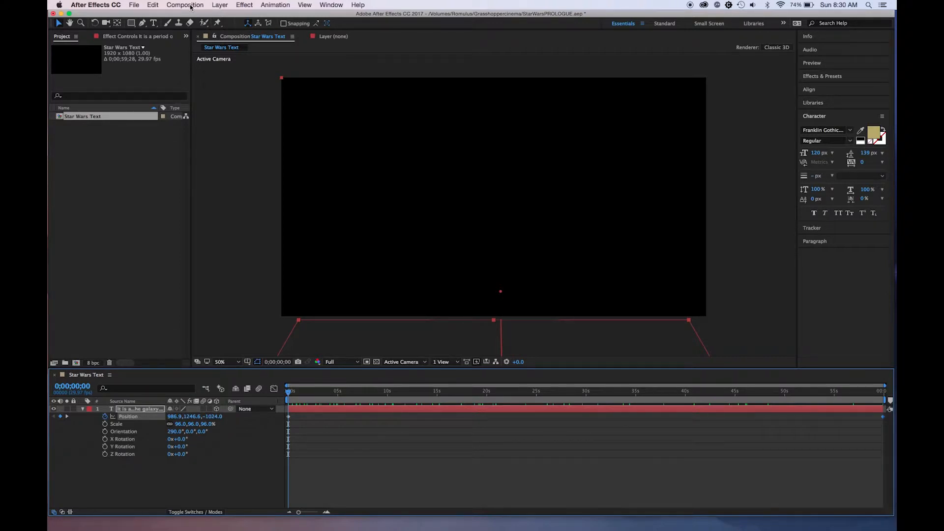
Step: Create a second 1920×1080 composition named Star Field
{"action": "left_click", "coordinate": [185, 4]}
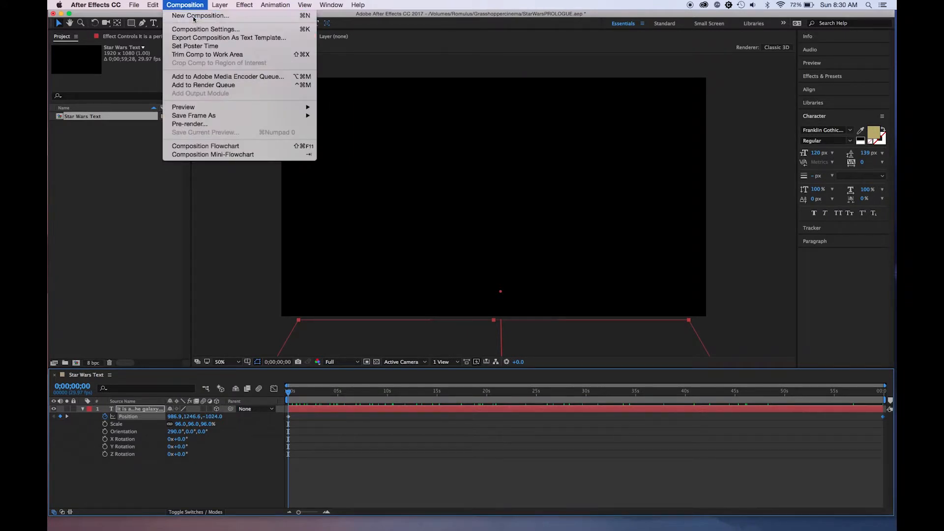
{"action": "left_click", "coordinate": [203, 15]}
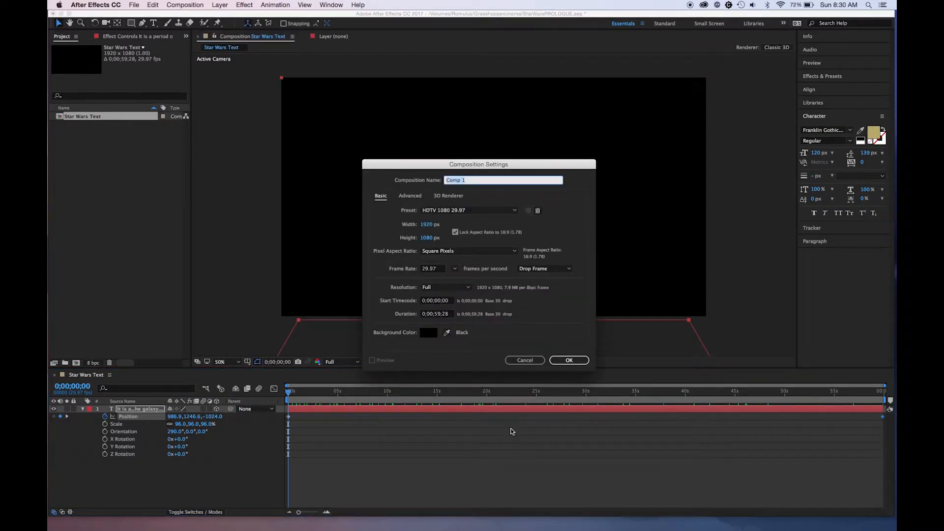
{"action": "type", "text": "Star Field"}
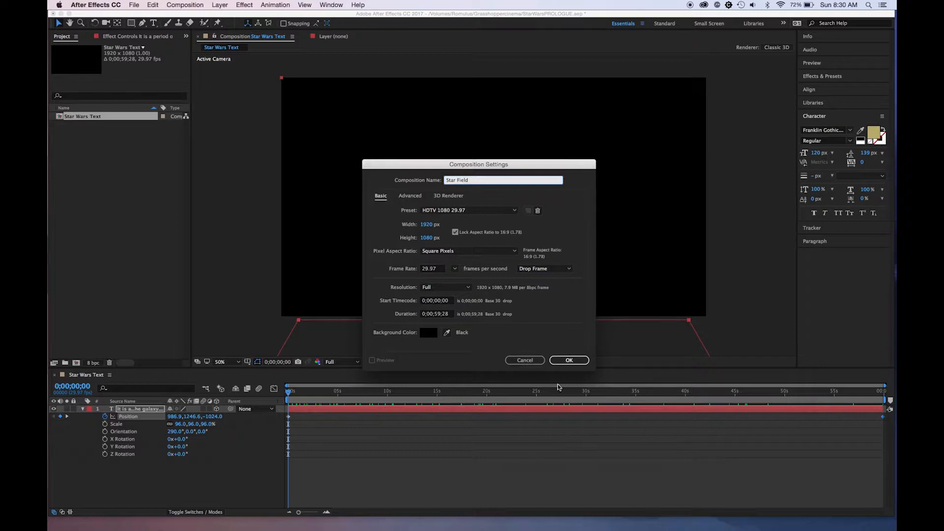
{"action": "left_click", "coordinate": [569, 360]}
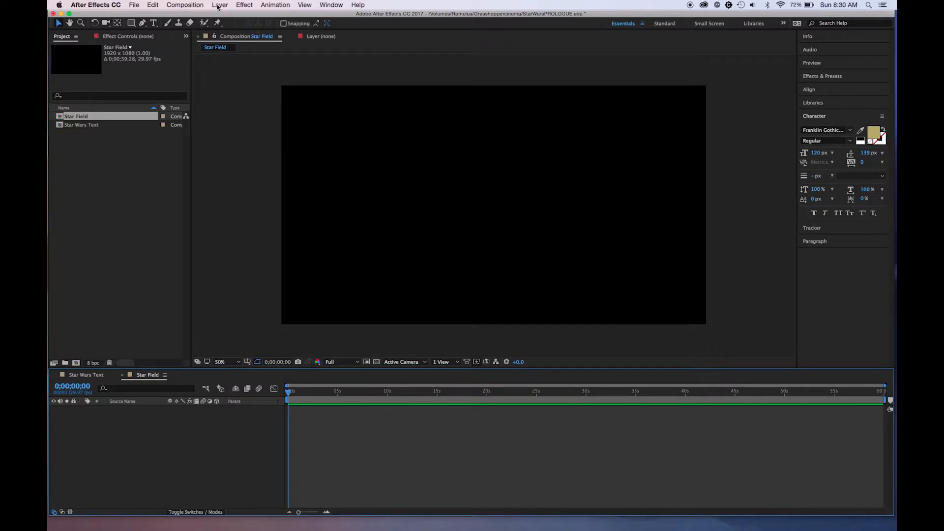
Step: Add a full-frame black solid named Blackness of space
{"action": "left_click", "coordinate": [220, 5]}
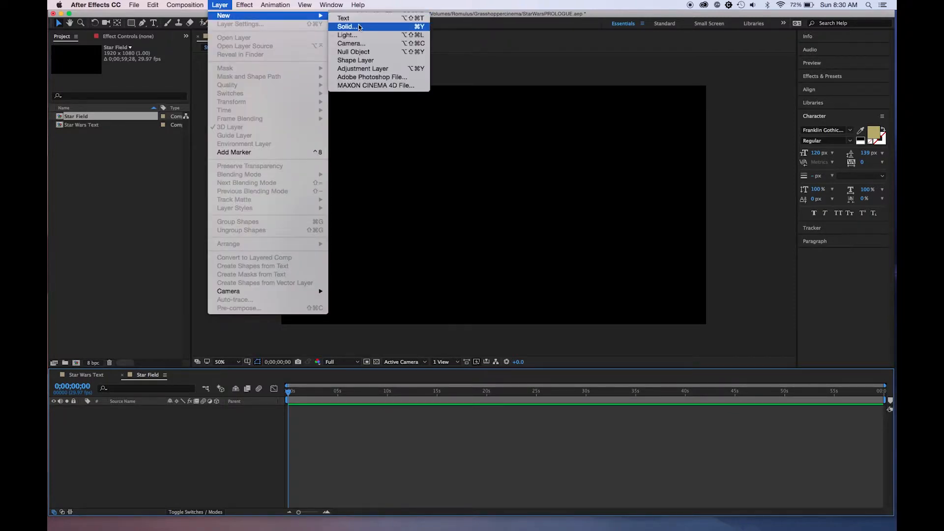
{"action": "left_click", "coordinate": [350, 26]}
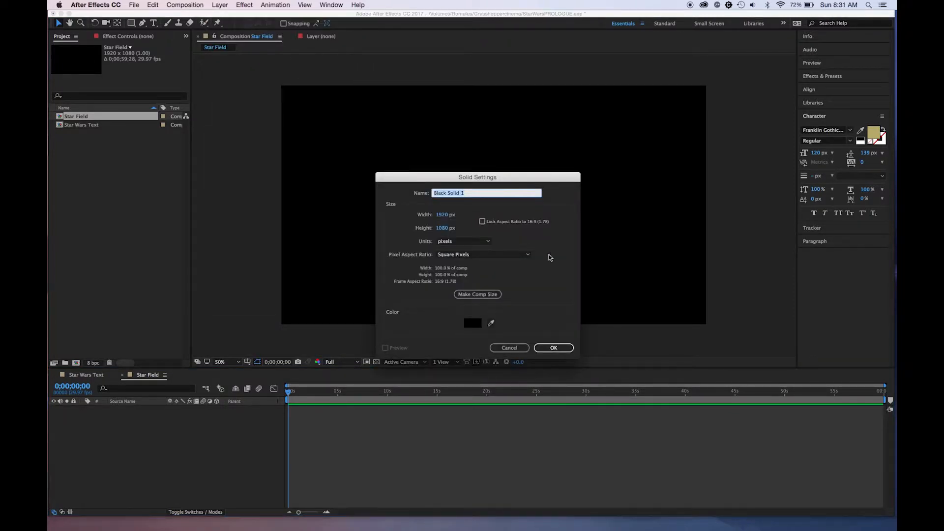
{"action": "mouse_move", "coordinate": [541, 357]}
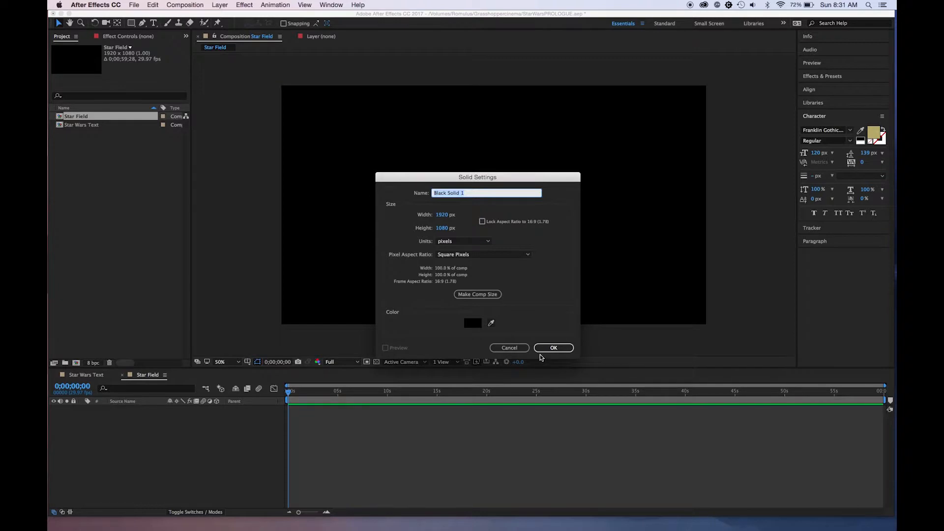
{"action": "type", "text": "Blackness"}
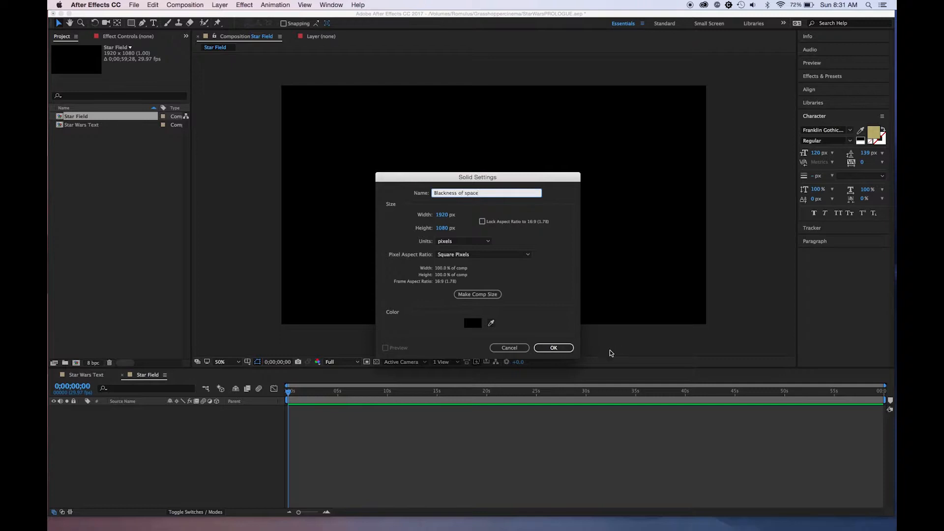
{"action": "left_click", "coordinate": [553, 348]}
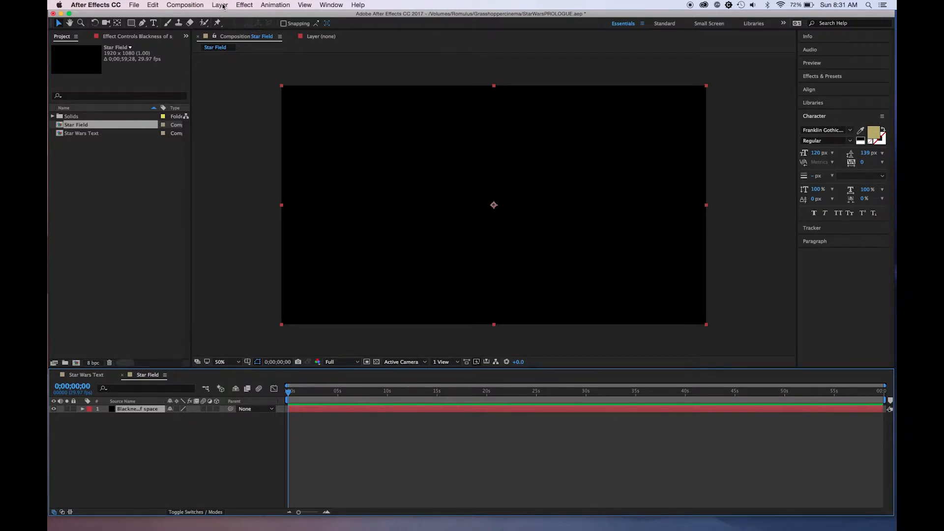
Step: Add a second full-frame black solid named stars above it
{"action": "left_click", "coordinate": [220, 5]}
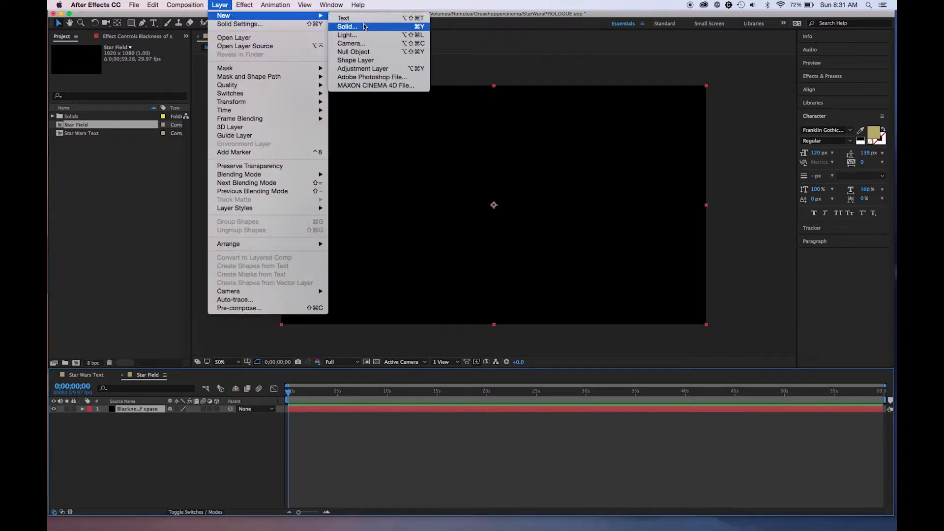
{"action": "left_click", "coordinate": [347, 27]}
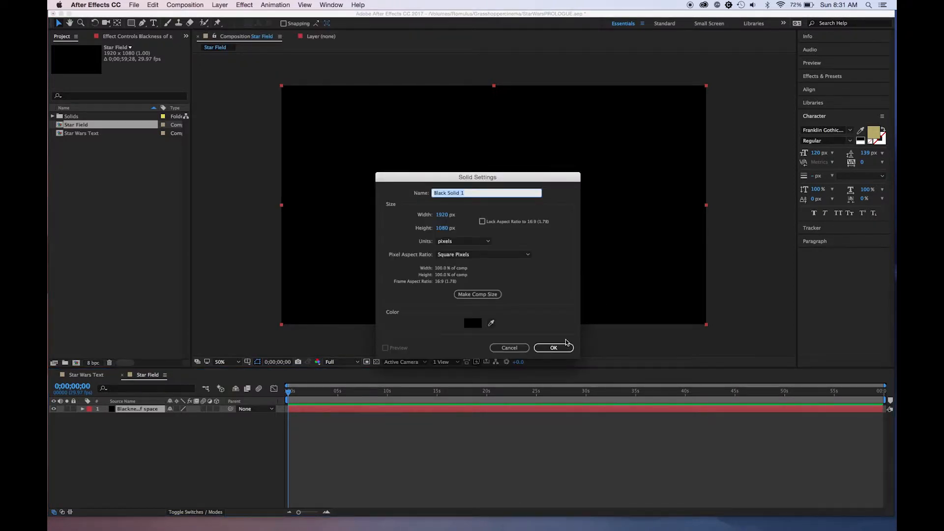
{"action": "mouse_move", "coordinate": [482, 372]}
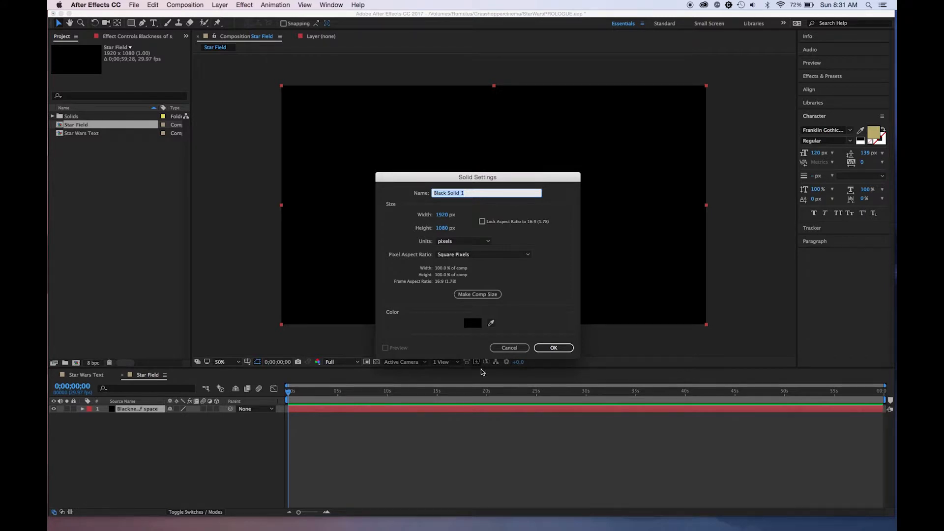
{"action": "type", "text": "stars"}
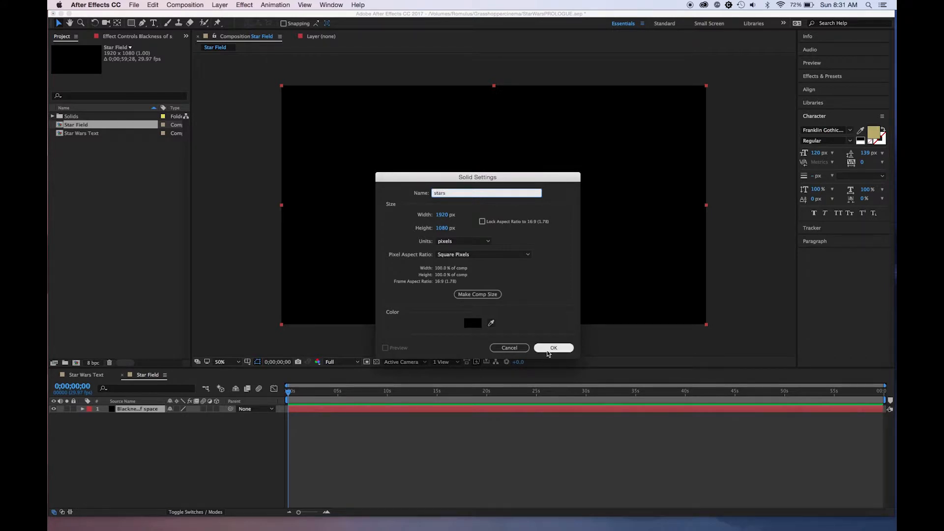
{"action": "left_click", "coordinate": [554, 348]}
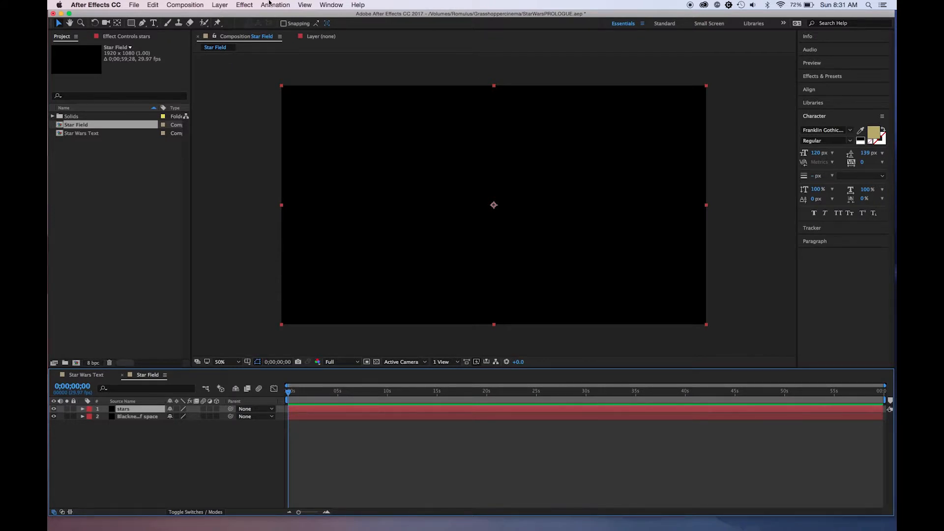
Step: Apply CC Particle World to the stars layer with birth rate 5, longevity 4 and Explosive animation
{"action": "left_click", "coordinate": [244, 5]}
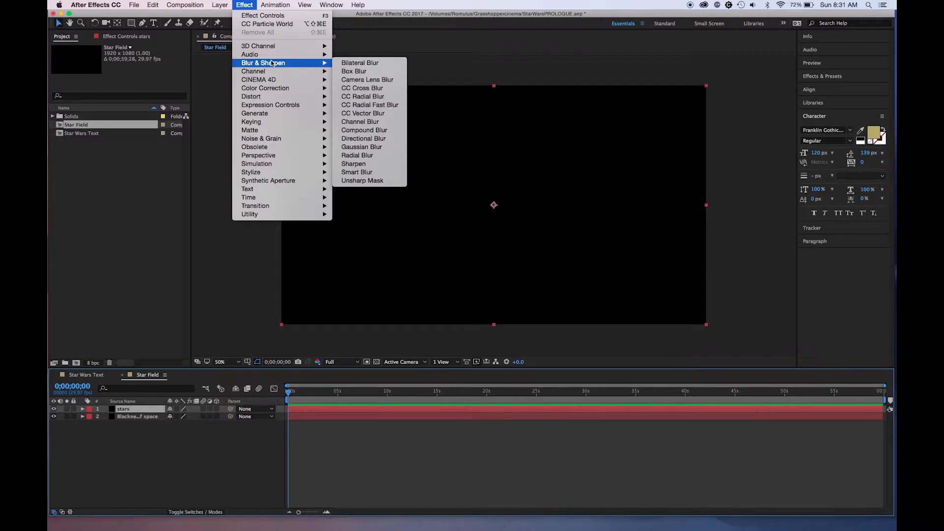
{"action": "mouse_move", "coordinate": [256, 163]}
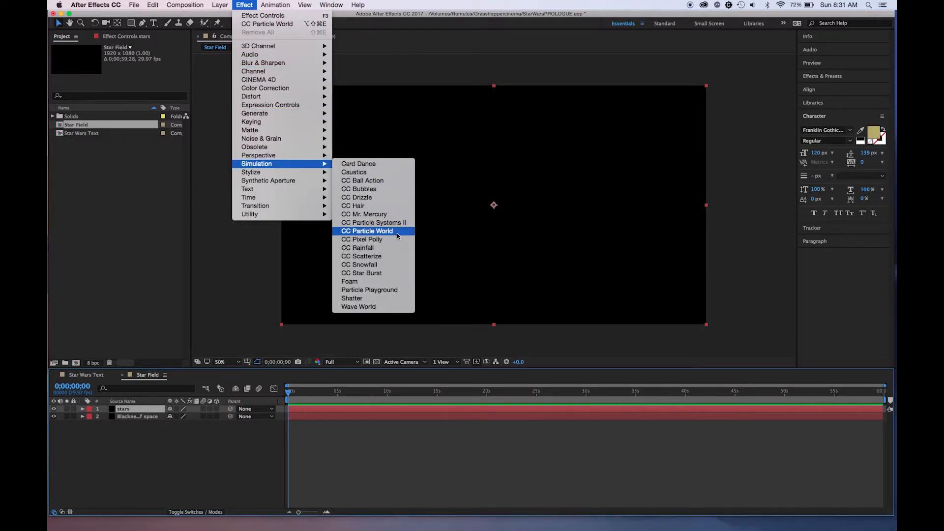
{"action": "left_click", "coordinate": [367, 230]}
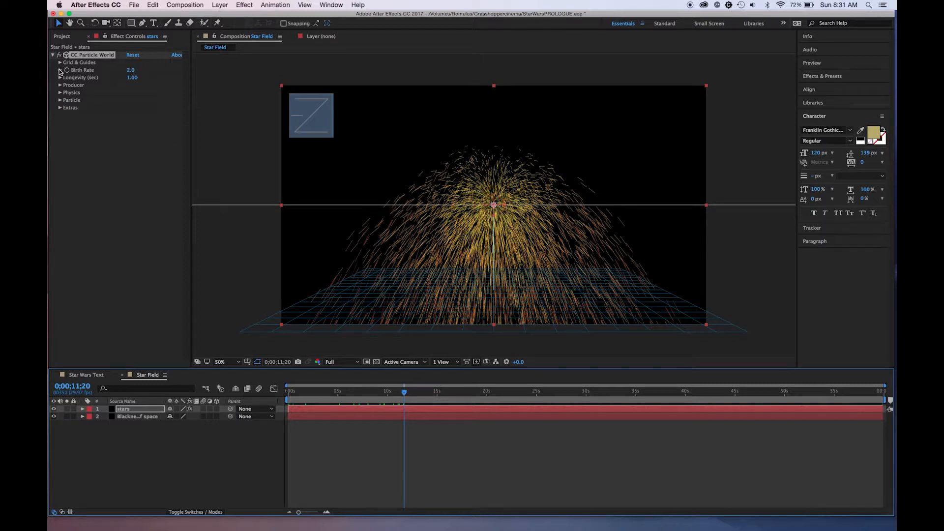
{"action": "left_click", "coordinate": [60, 70]}
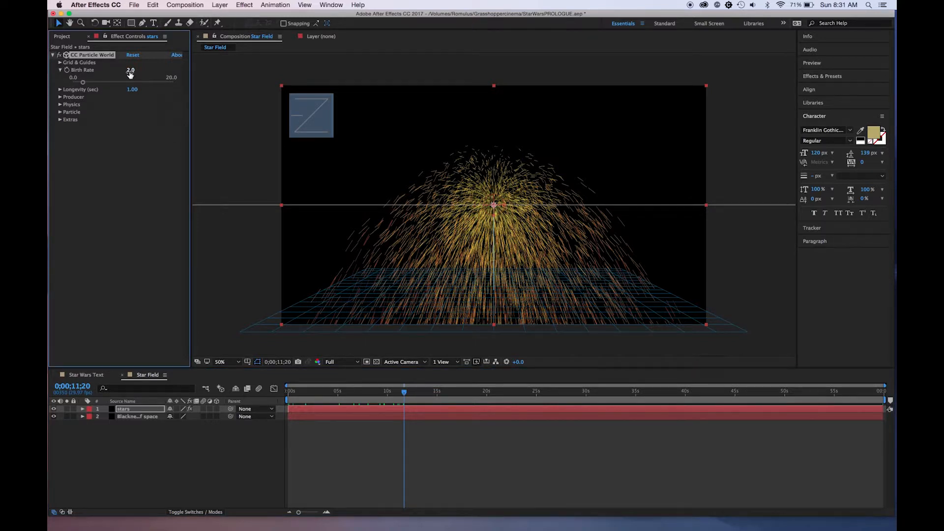
{"action": "left_click", "coordinate": [129, 71]}
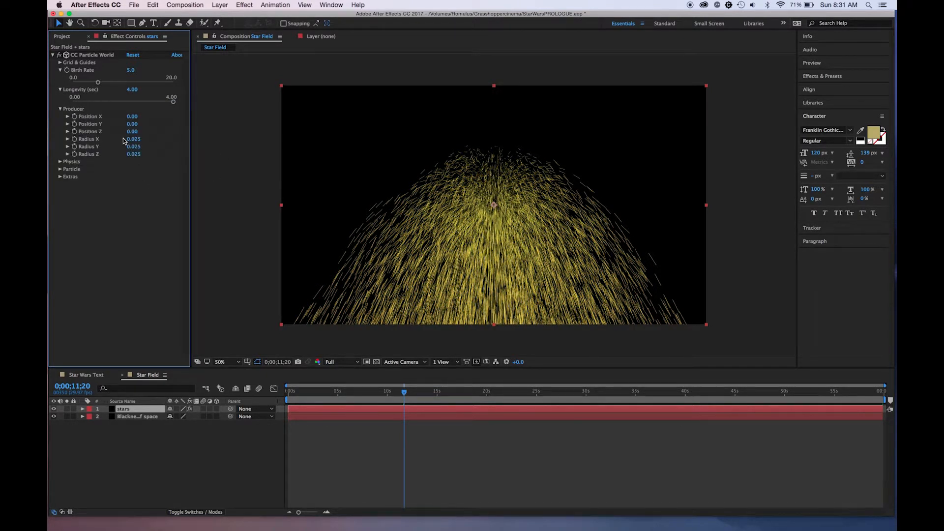
{"action": "left_click", "coordinate": [61, 161]}
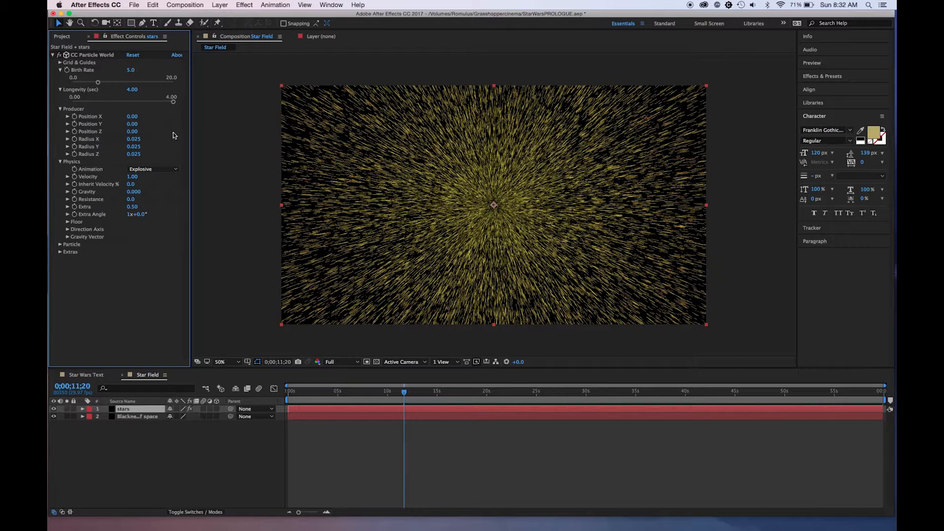
Step: Set particle type to Faded Sphere with birth size 0.030 and death size 0.040
{"action": "left_click", "coordinate": [60, 244]}
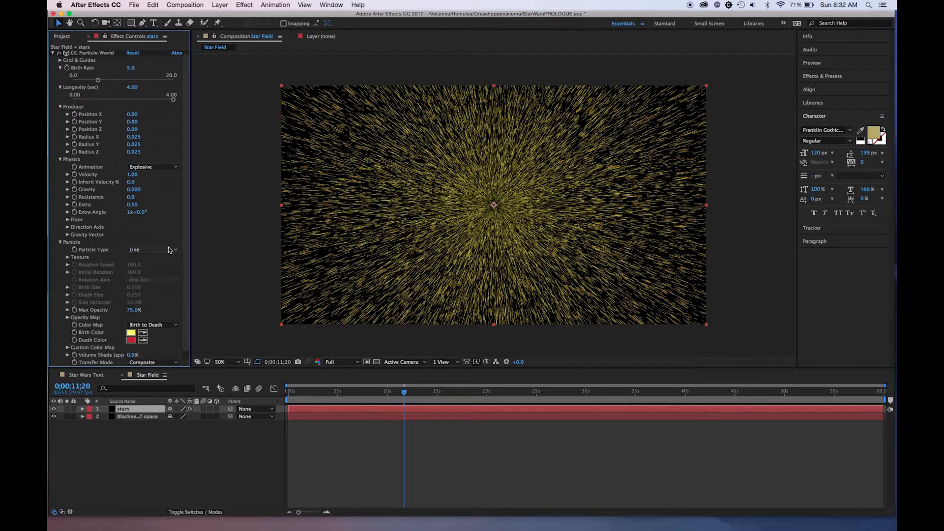
{"action": "left_click", "coordinate": [153, 250]}
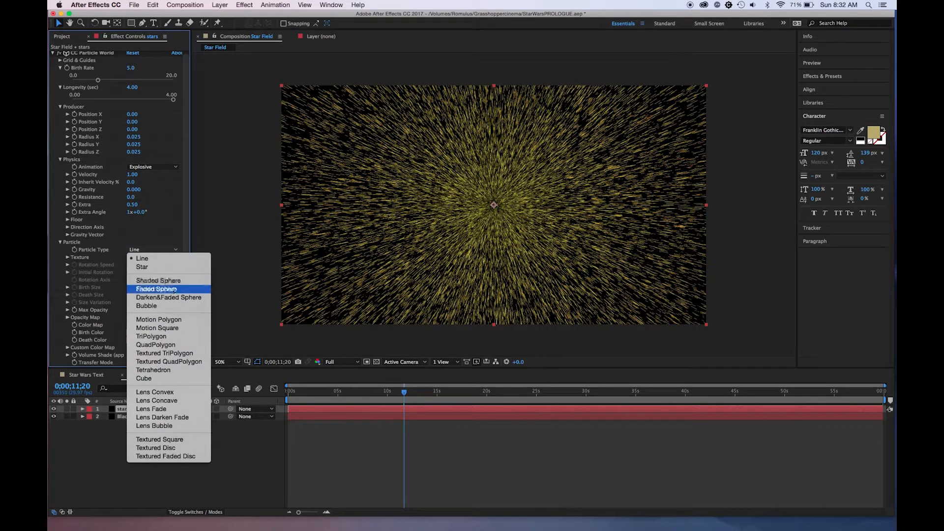
{"action": "left_click", "coordinate": [155, 290]}
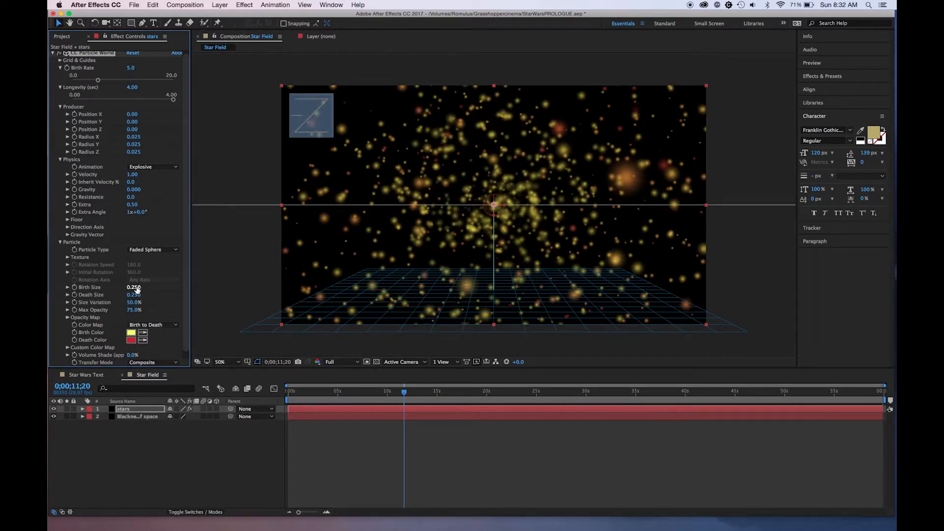
{"action": "left_click", "coordinate": [135, 288]}
{"action": "type", "text": "0.030"}
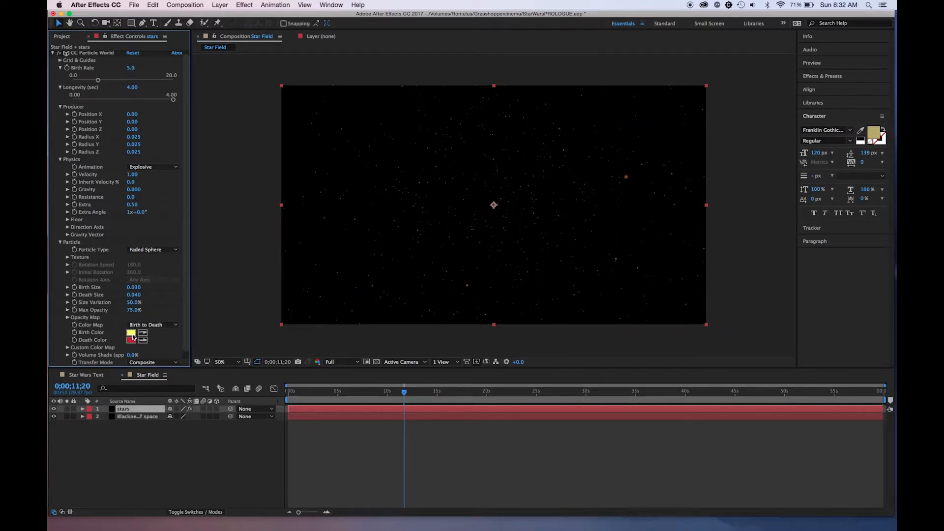
Step: Set the particles' birth colour to white and death colour to pale blue-grey C0CDE6
{"action": "left_click", "coordinate": [131, 333]}
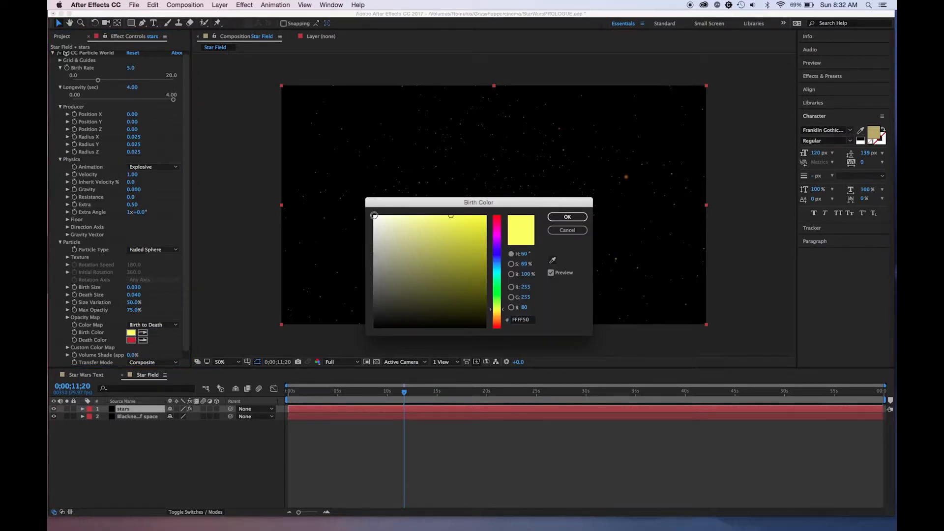
{"action": "left_click", "coordinate": [567, 216]}
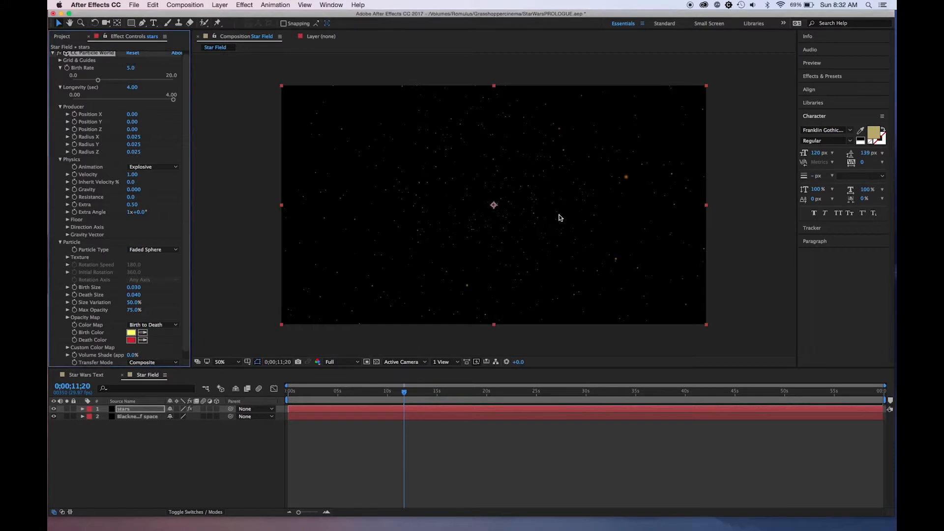
{"action": "left_click", "coordinate": [130, 333]}
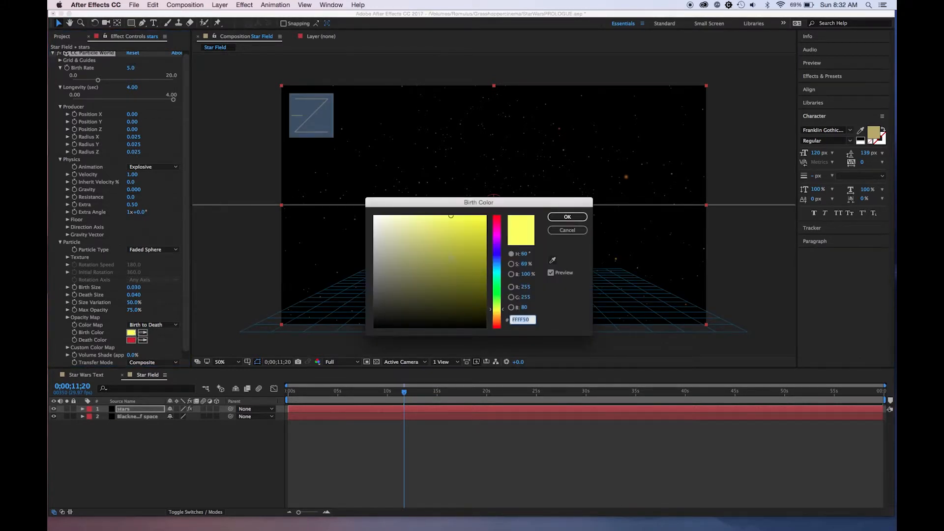
{"action": "left_click", "coordinate": [376, 216]}
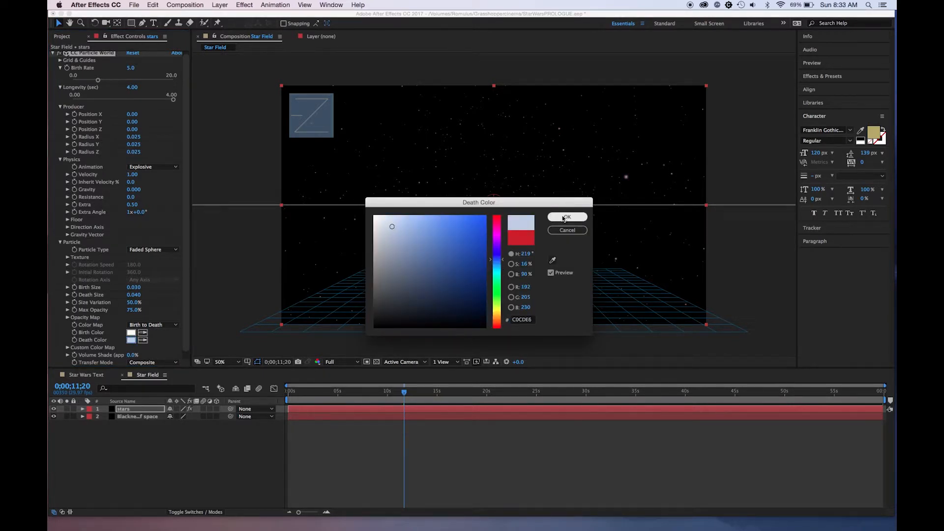
{"action": "left_click", "coordinate": [567, 216]}
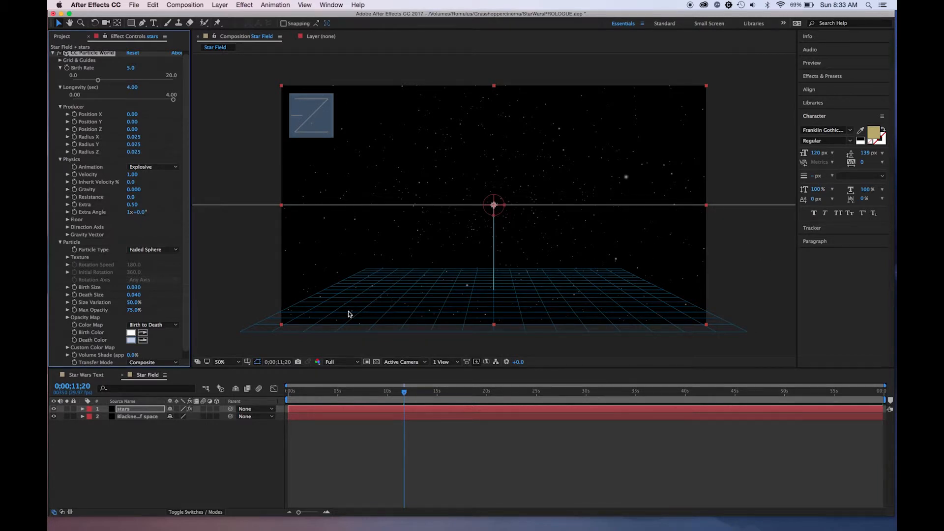
{"action": "mouse_move", "coordinate": [152, 176]}
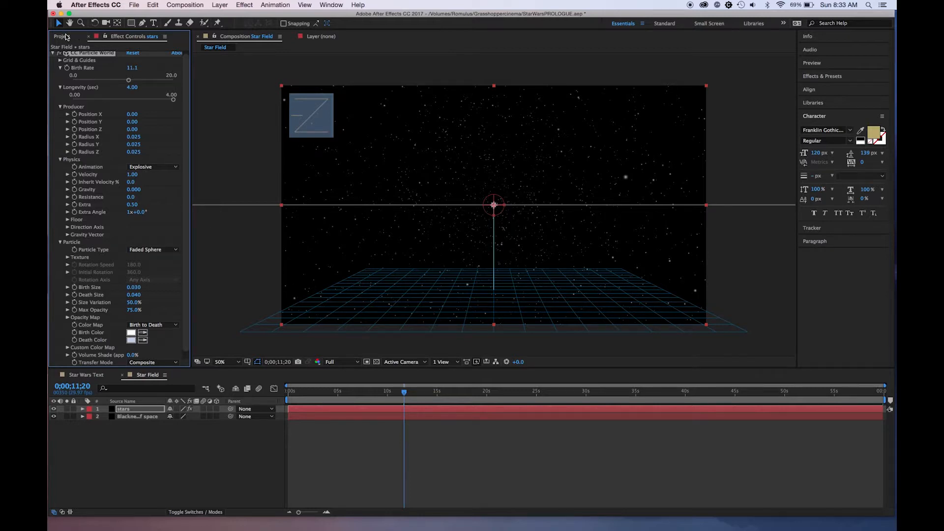
Step: Raise Birth Rate to 11.1 and return to the Project panel
{"action": "left_click", "coordinate": [55, 36]}
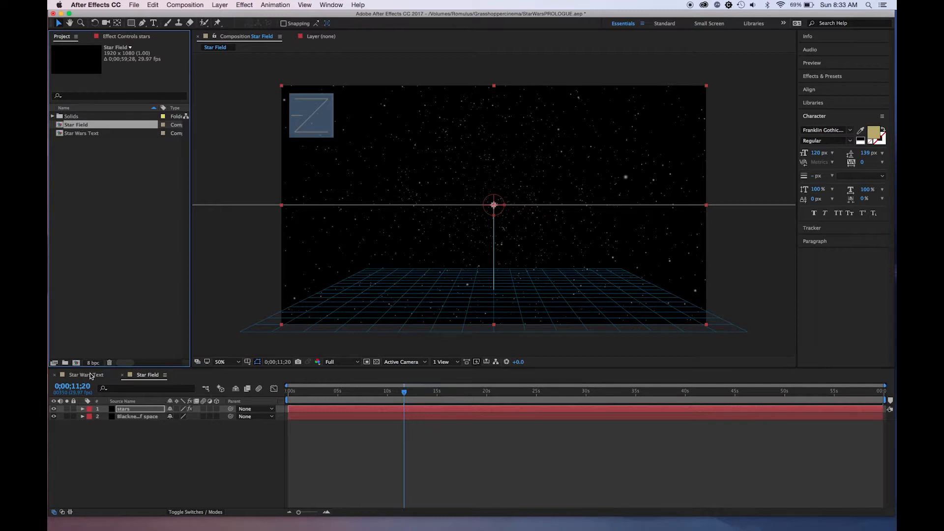
{"action": "mouse_move", "coordinate": [83, 377]}
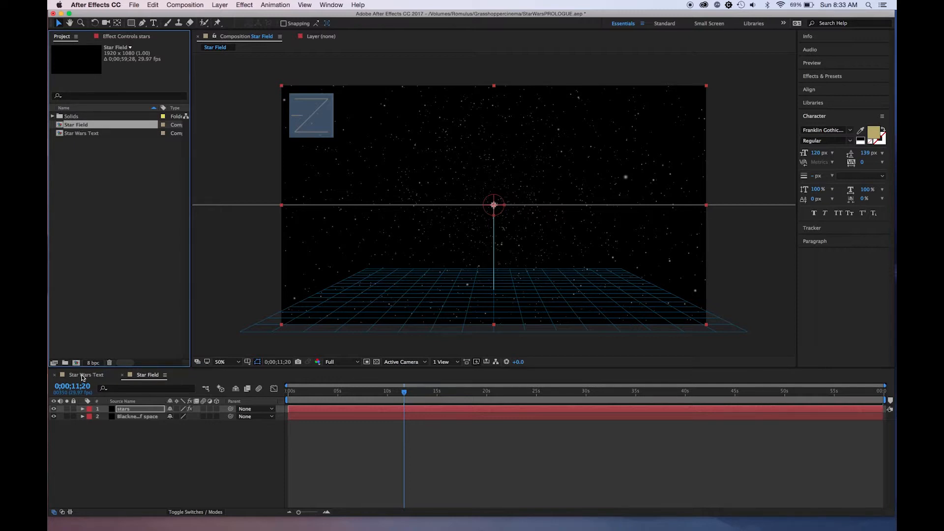
Step: Place the Star Field composition beneath the crawl text and preview the stars behind it
{"action": "left_click", "coordinate": [85, 375]}
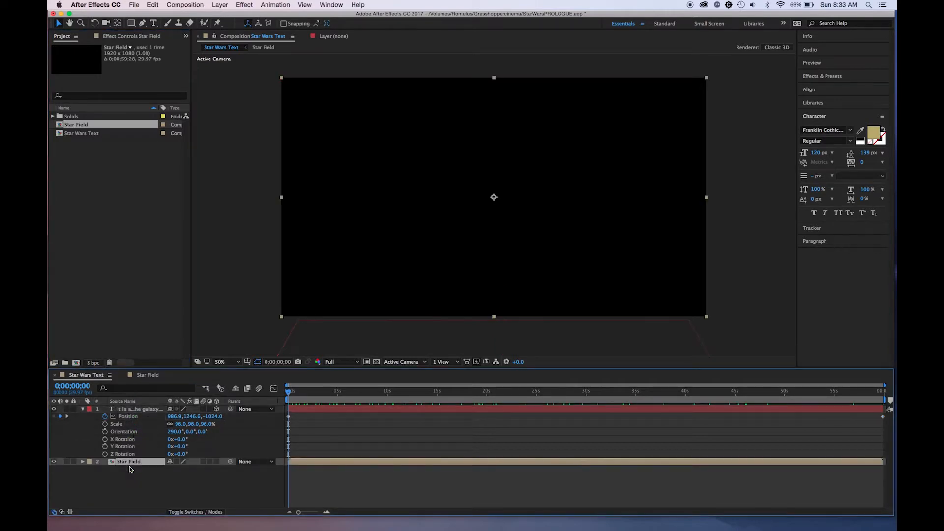
{"action": "left_click", "coordinate": [413, 391]}
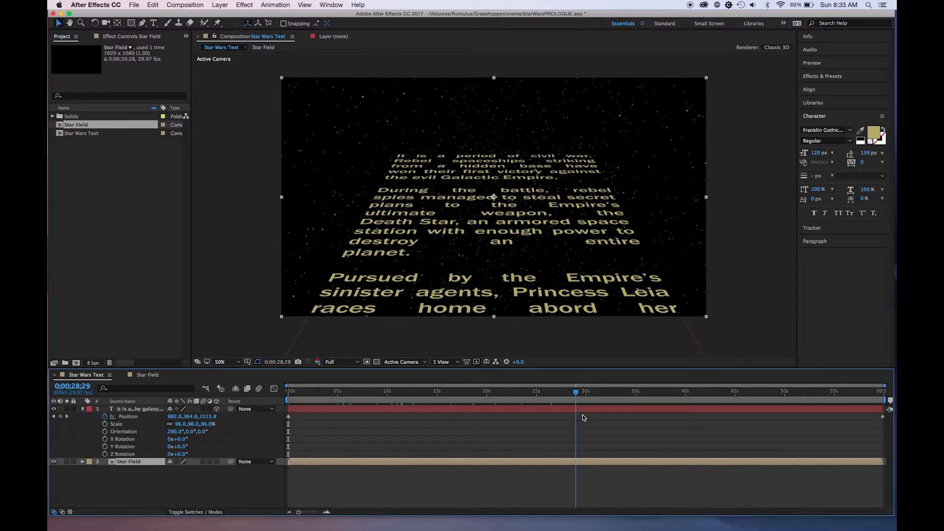
Step: Park the playhead about nine seconds in to check the crawl over the stars
{"action": "left_click", "coordinate": [437, 392]}
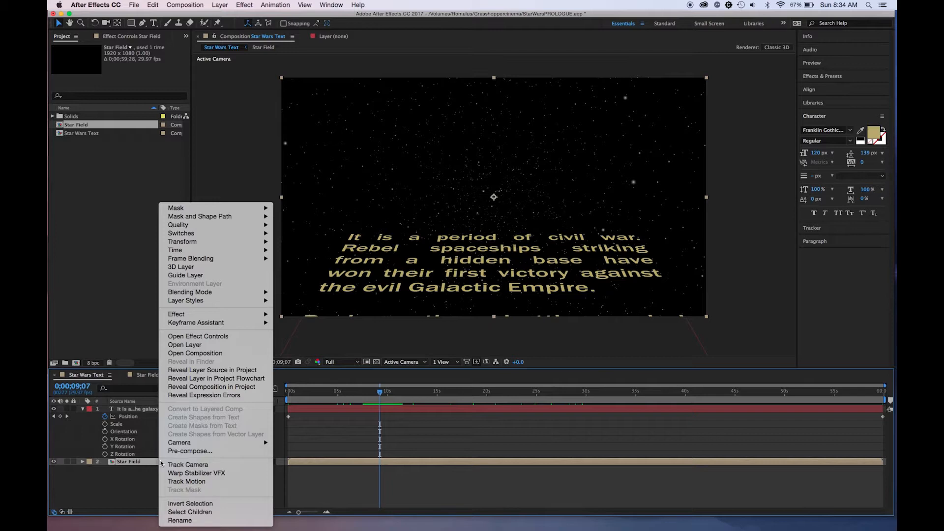
{"action": "mouse_move", "coordinate": [216, 378]}
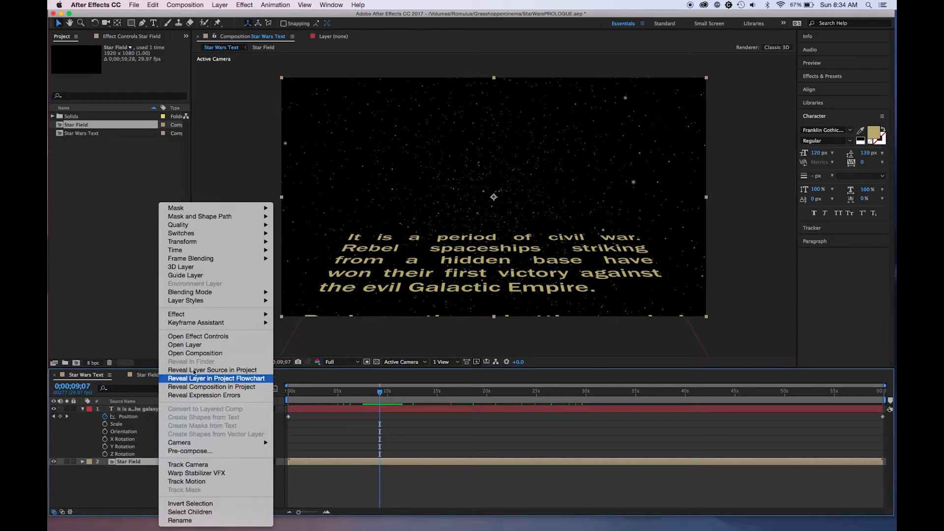
{"action": "mouse_move", "coordinate": [191, 257]}
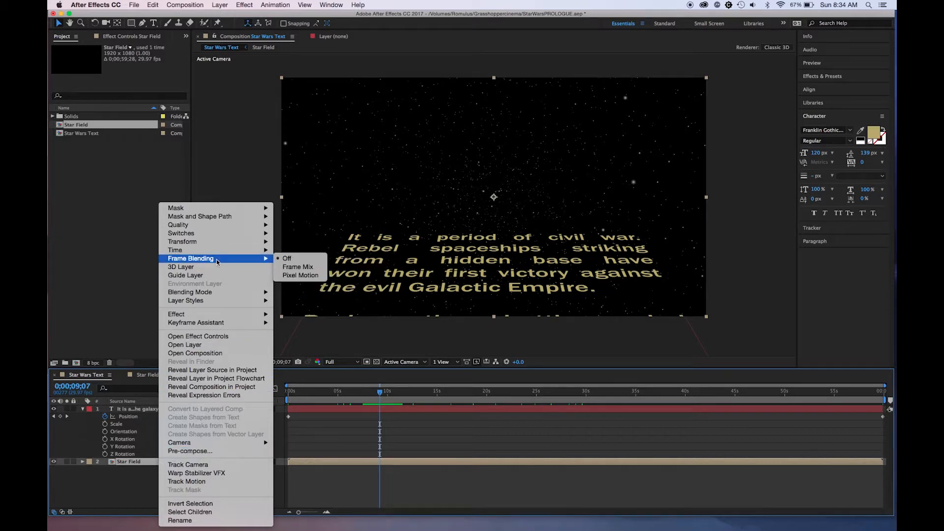
{"action": "mouse_move", "coordinate": [175, 250]}
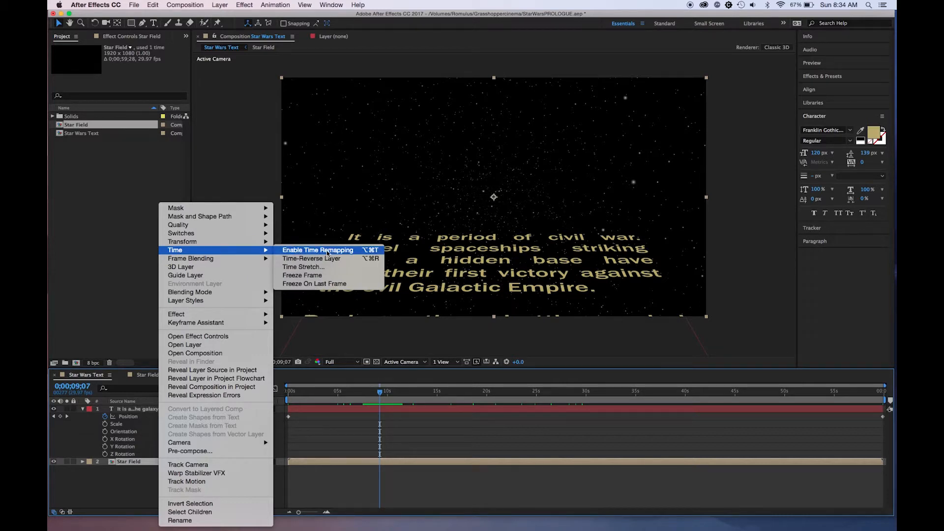
Step: Enable time remapping on the Star Field layer with keyframes around nine seconds
{"action": "left_click", "coordinate": [318, 250]}
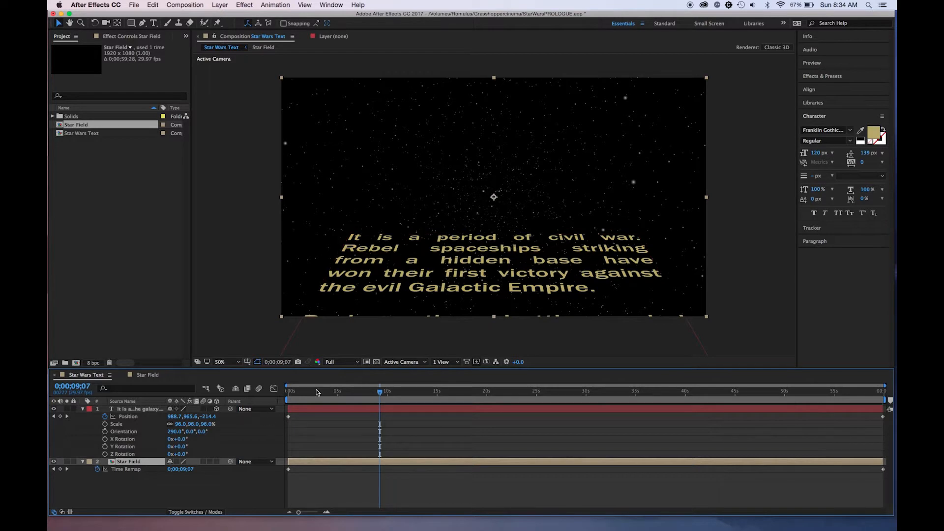
{"action": "left_click", "coordinate": [641, 392]}
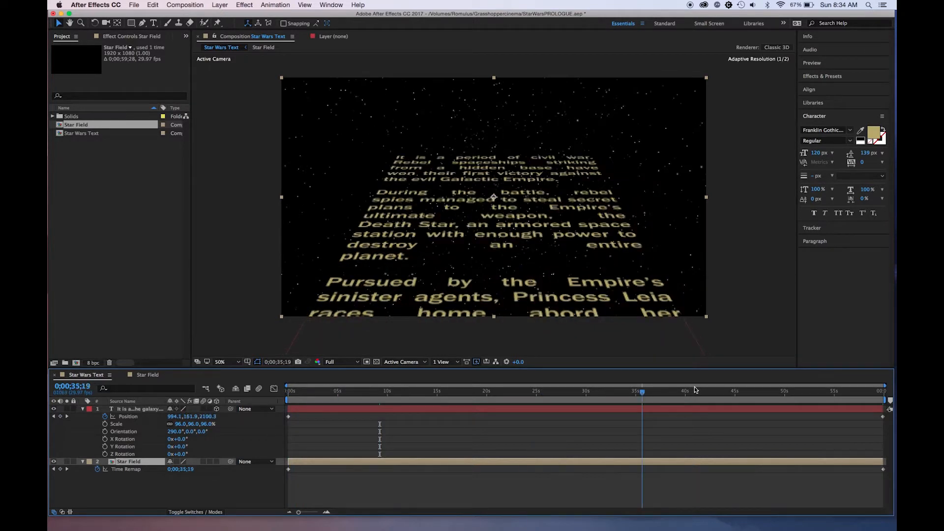
{"action": "left_click", "coordinate": [388, 392]}
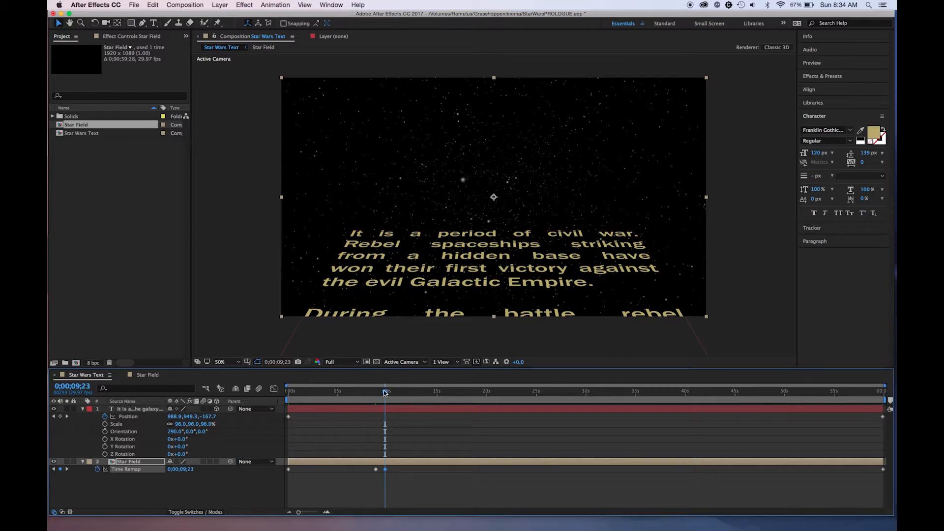
{"action": "mouse_move", "coordinate": [53, 469]}
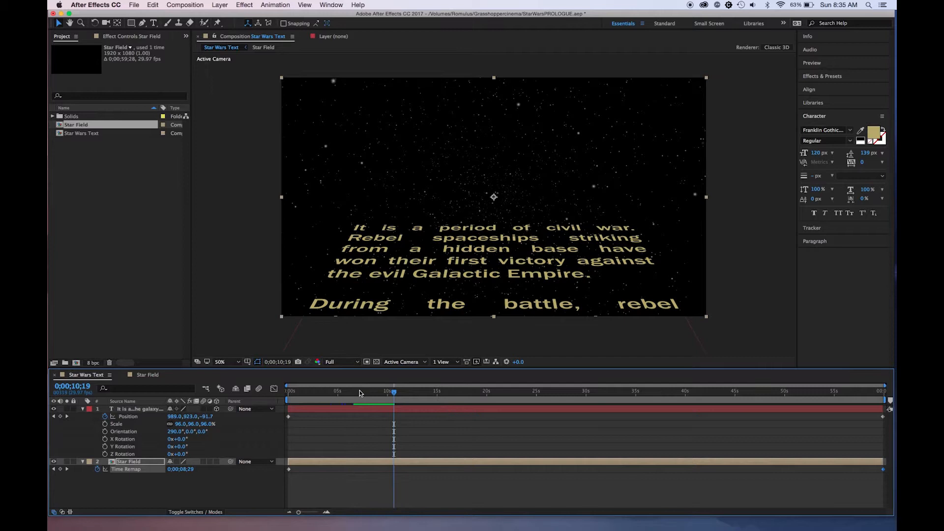
{"action": "left_click_drag", "start_coordinate": [393, 392], "coordinate": [360, 392]}
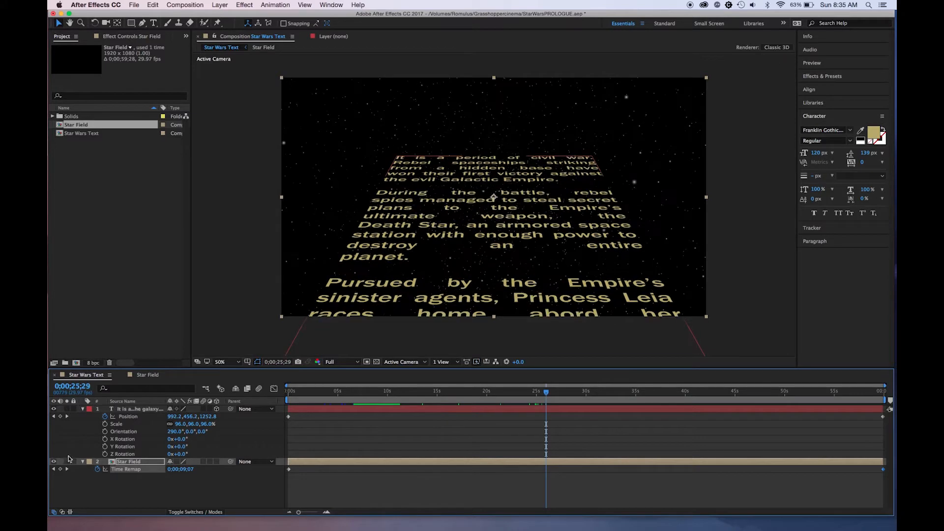
{"action": "left_click", "coordinate": [354, 391]}
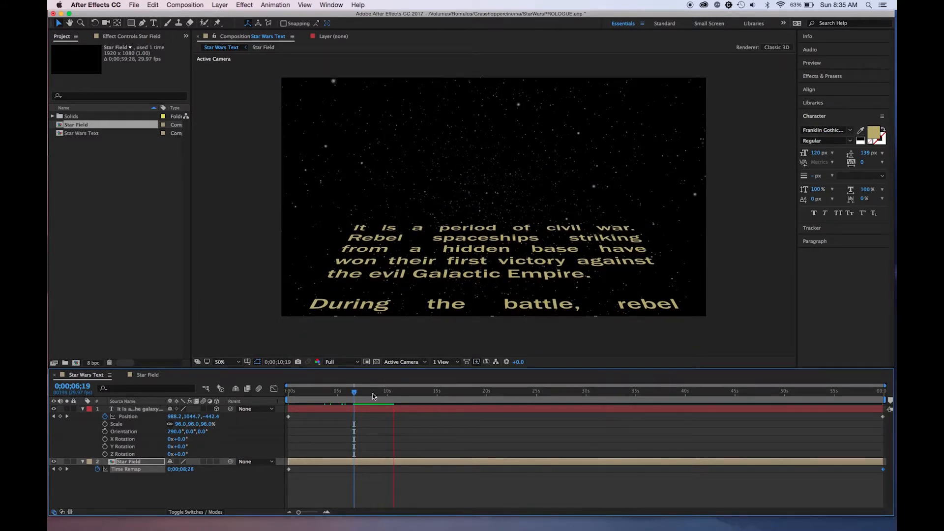
{"action": "left_click_drag", "start_coordinate": [353, 391], "coordinate": [360, 392]}
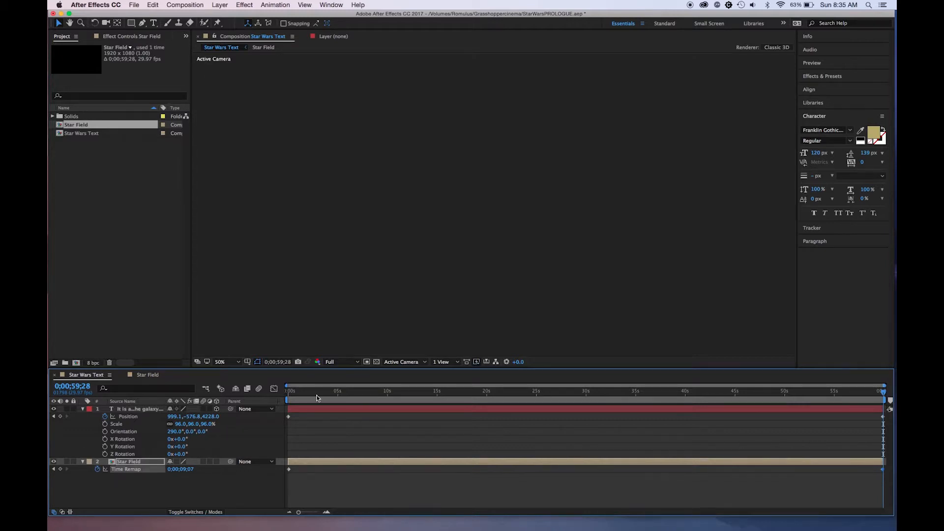
{"action": "left_click", "coordinate": [369, 391]}
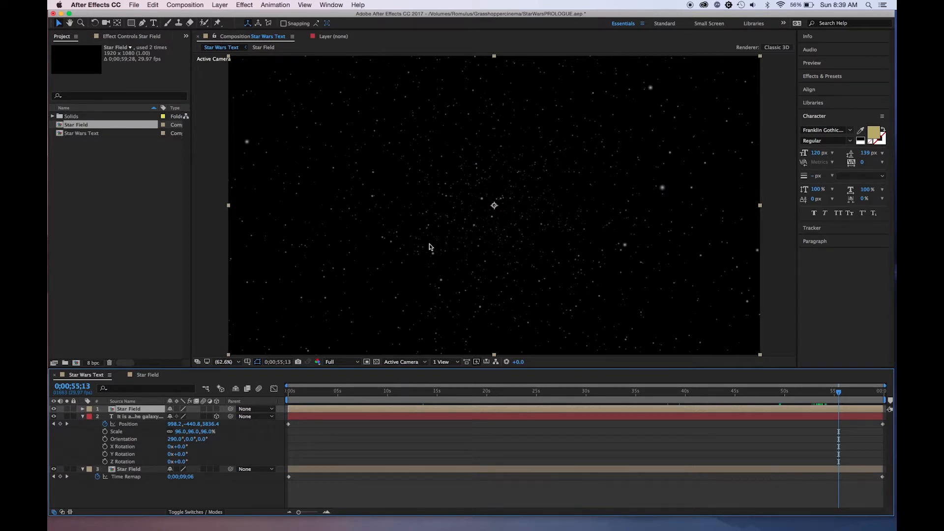
{"action": "mouse_move", "coordinate": [224, 375]}
{"action": "type", "text": "50"}
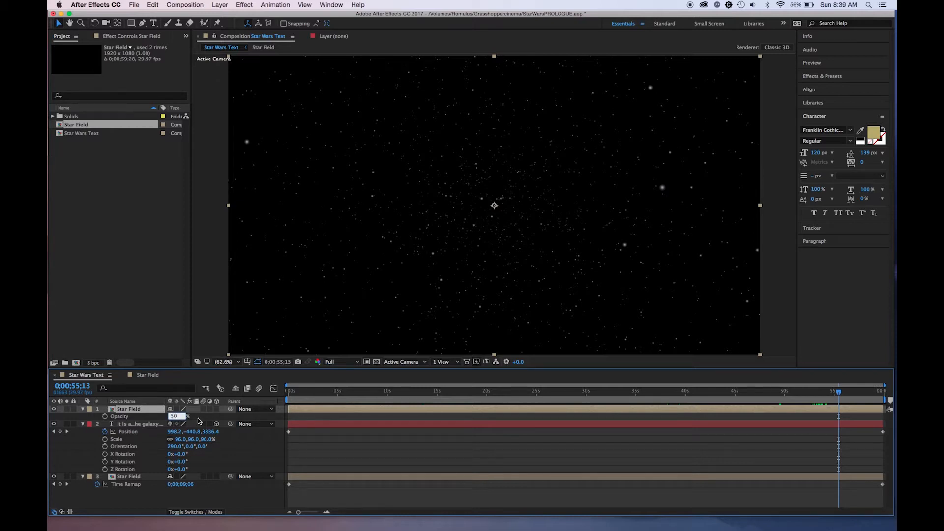
Step: Set the top Star Field copy's opacity to 50%
{"action": "left_click", "coordinate": [175, 417]}
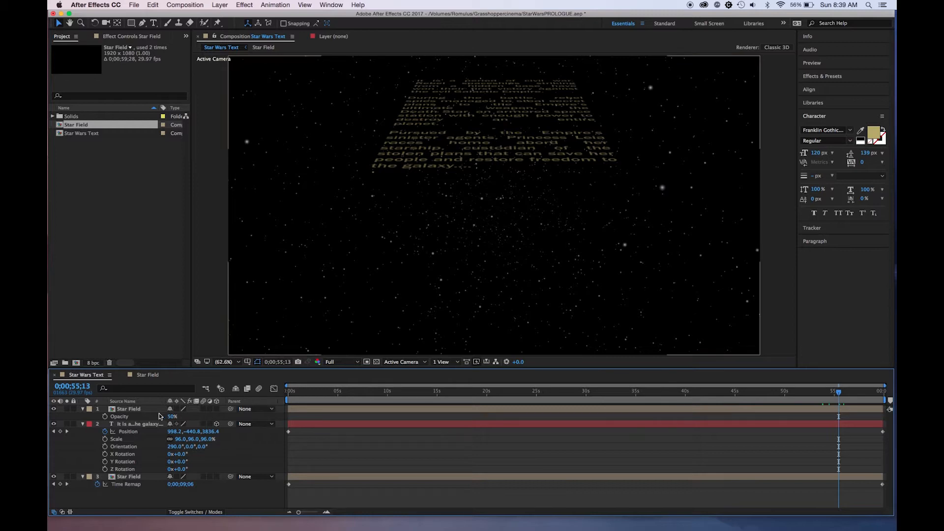
Step: Mask the top Star Field copy with a 97-pixel feathered rectangle at full opacity
{"action": "left_click", "coordinate": [129, 408]}
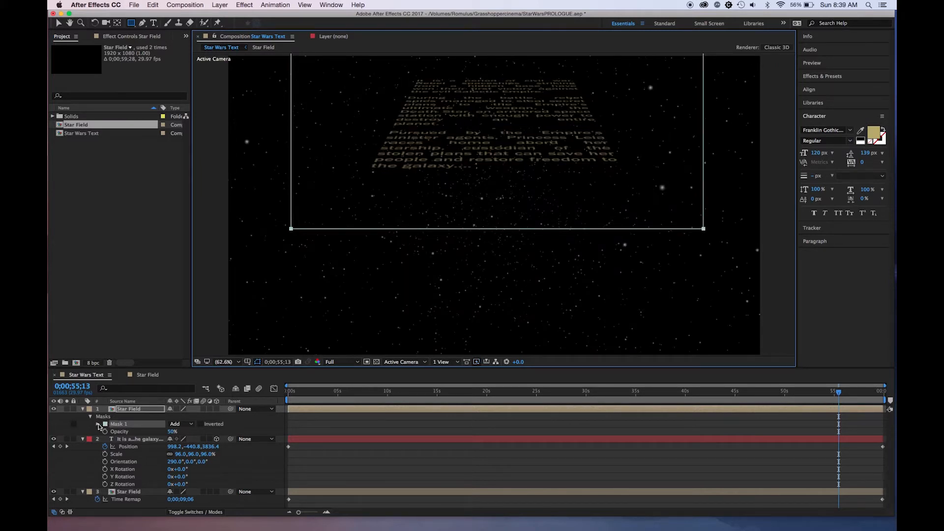
{"action": "left_click", "coordinate": [98, 424]}
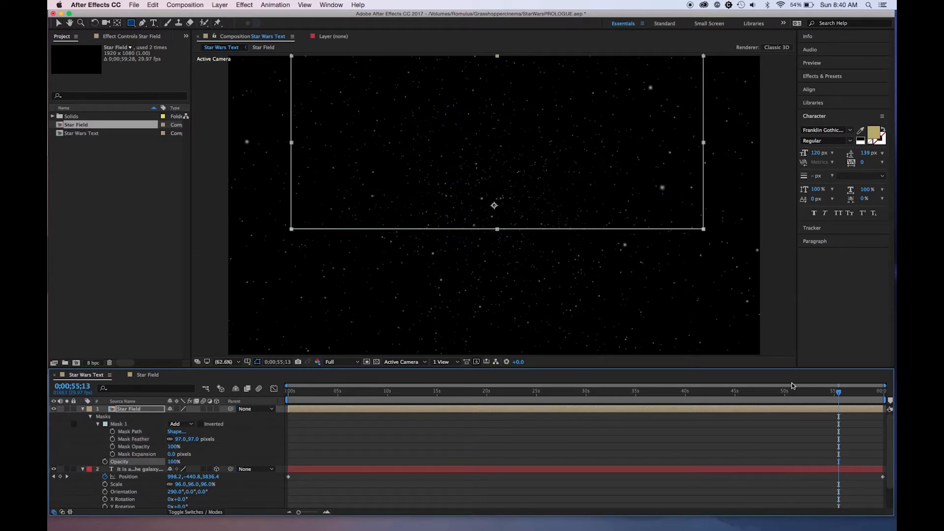
Step: Set Mask 1 feather to 336 pixels and scrub the crawl to judge the fade
{"action": "left_click", "coordinate": [635, 395]}
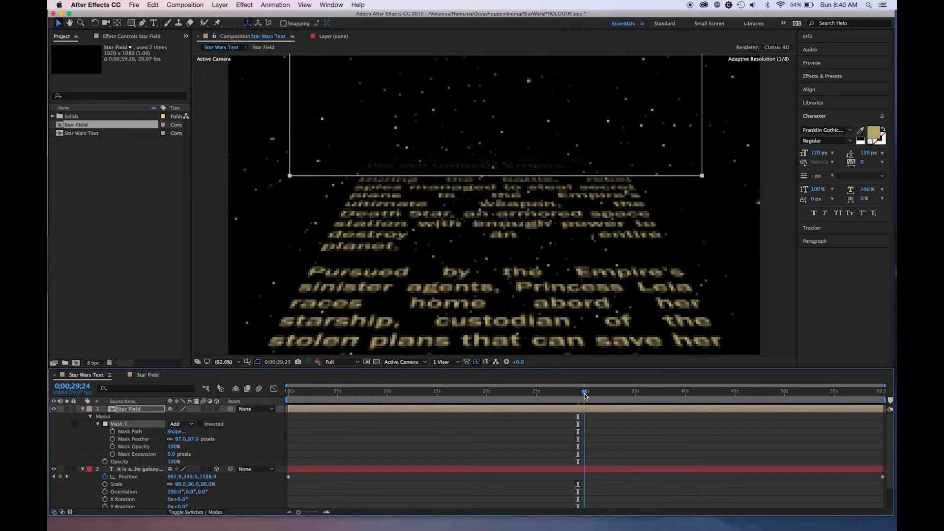
{"action": "left_click", "coordinate": [750, 392]}
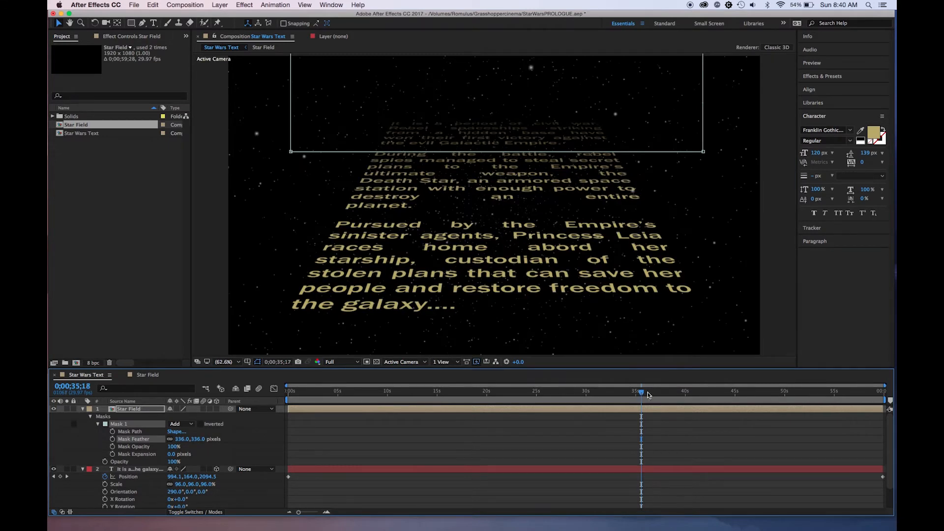
{"action": "left_click_drag", "start_coordinate": [640, 393], "coordinate": [767, 393]}
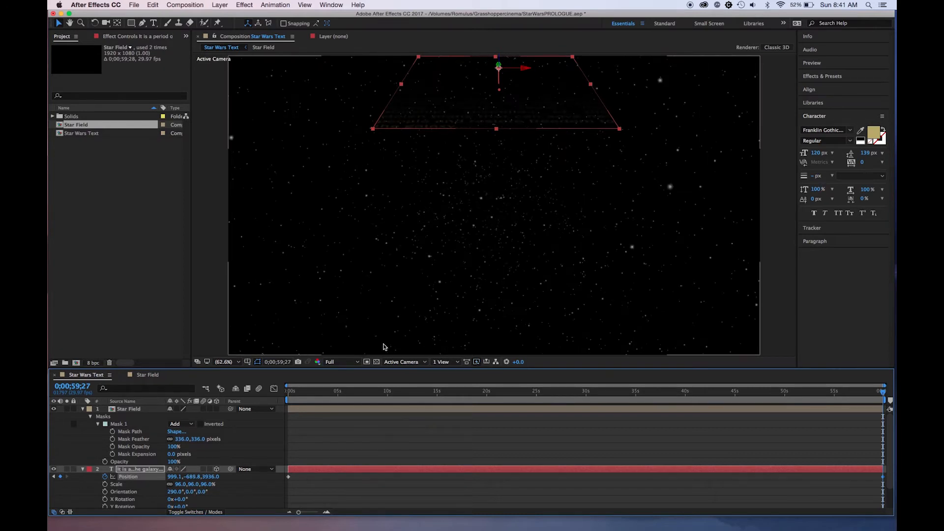
{"action": "mouse_move", "coordinate": [788, 400]}
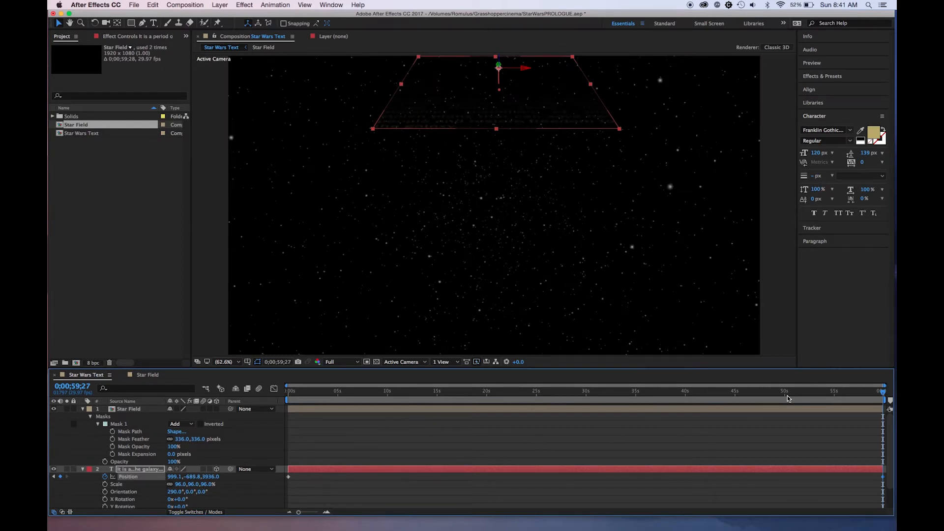
{"action": "left_click", "coordinate": [327, 391]}
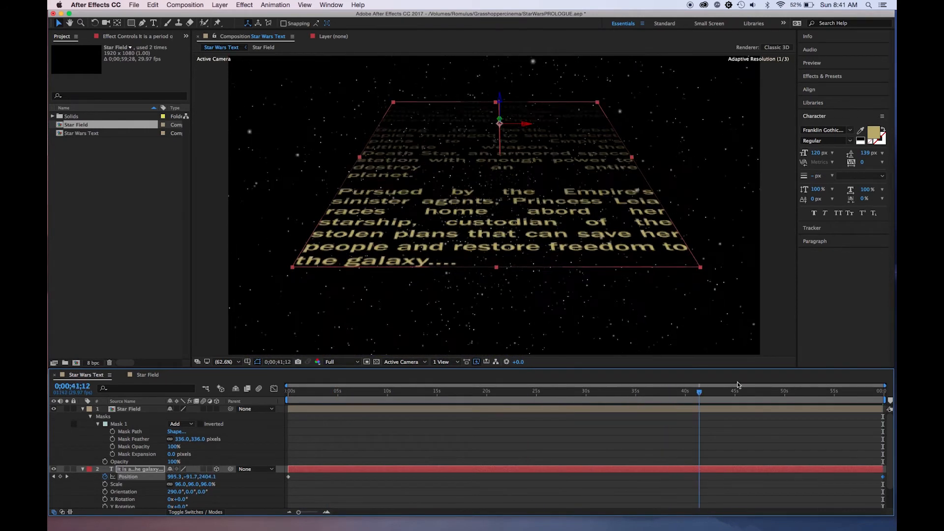
{"action": "left_click_drag", "start_coordinate": [699, 391], "coordinate": [728, 392]}
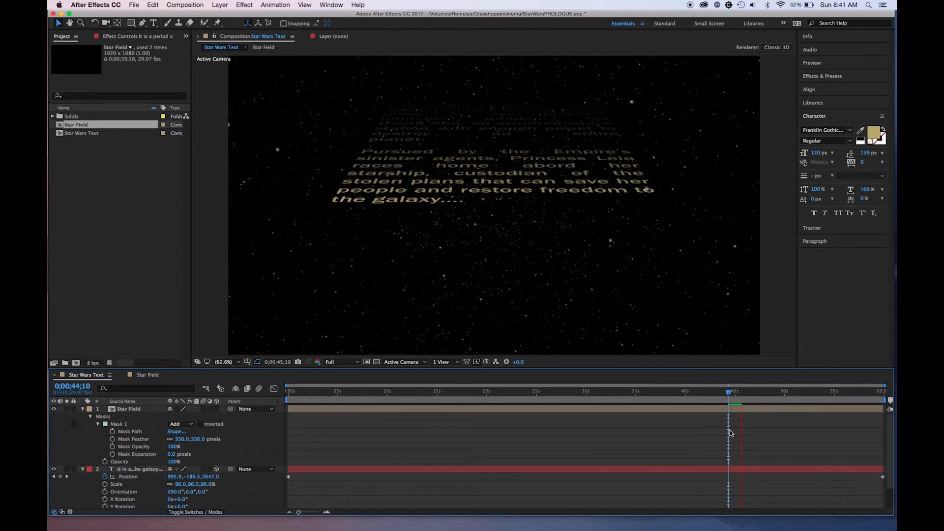
{"action": "left_click_drag", "start_coordinate": [733, 392], "coordinate": [727, 392]}
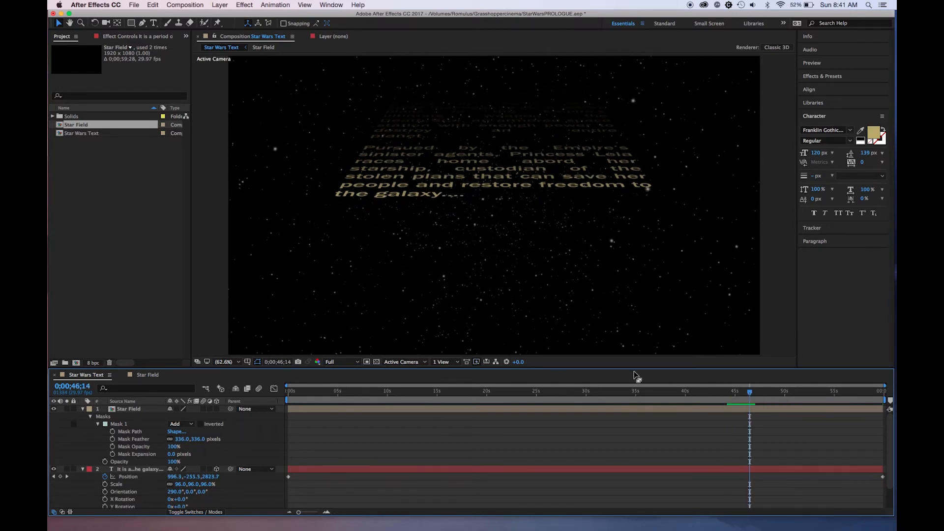
{"action": "left_click", "coordinate": [377, 391]}
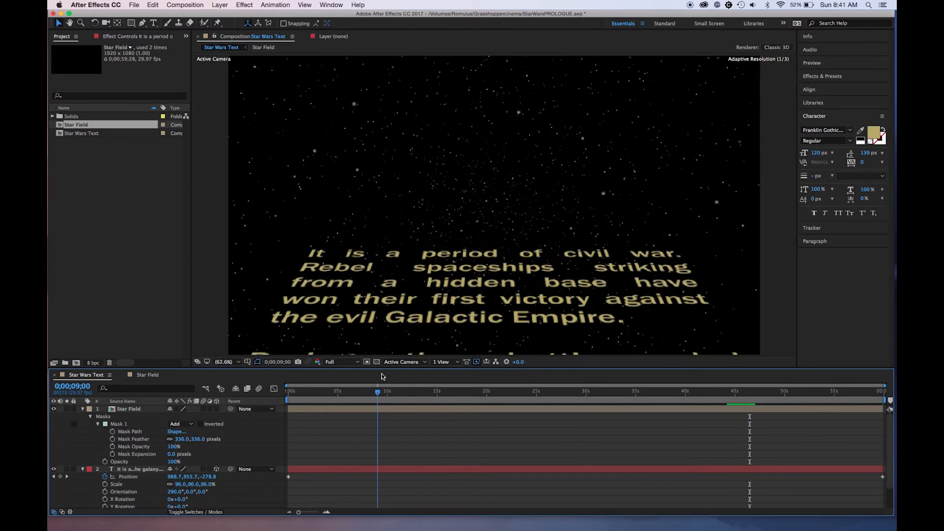
{"action": "left_click", "coordinate": [409, 392]}
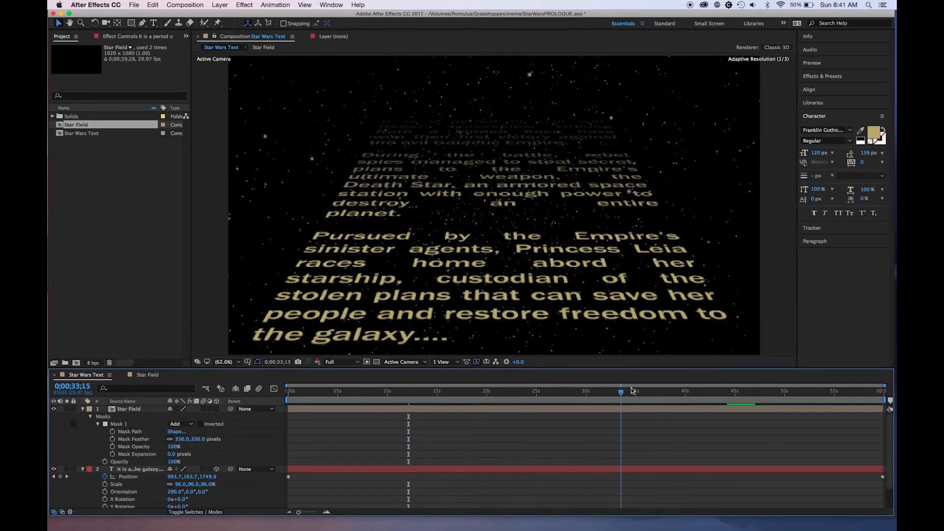
{"action": "left_click", "coordinate": [353, 392]}
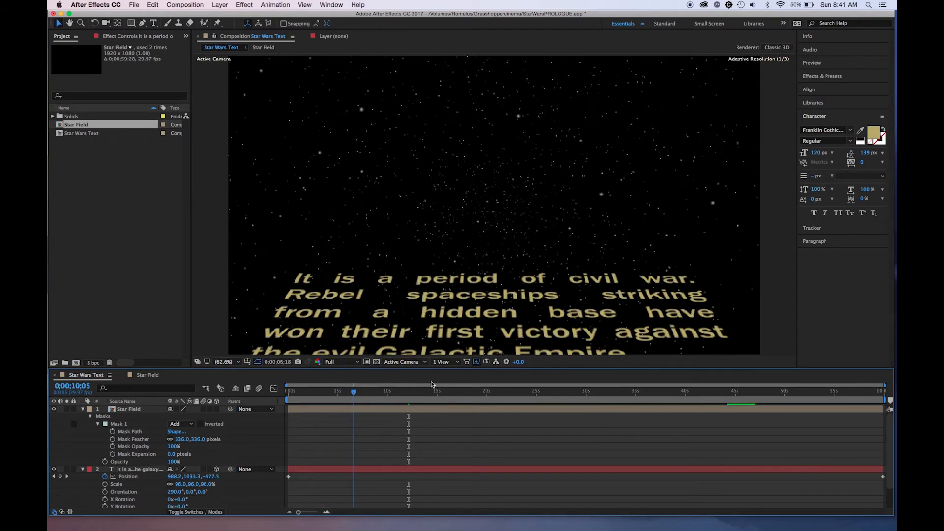
{"action": "left_click", "coordinate": [553, 392]}
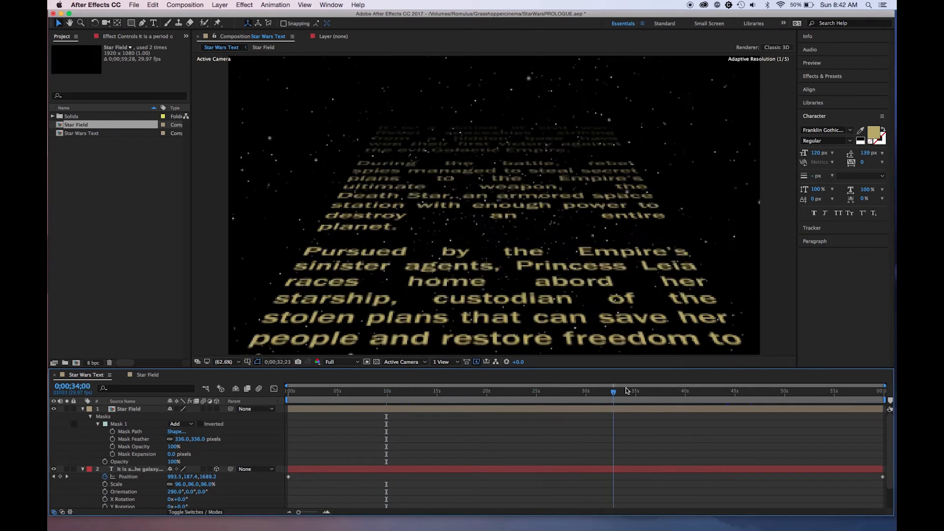
Step: Move the crawl text's Position farther into the distance at the 46-second keyframe and review the timing
{"action": "left_click", "coordinate": [377, 392]}
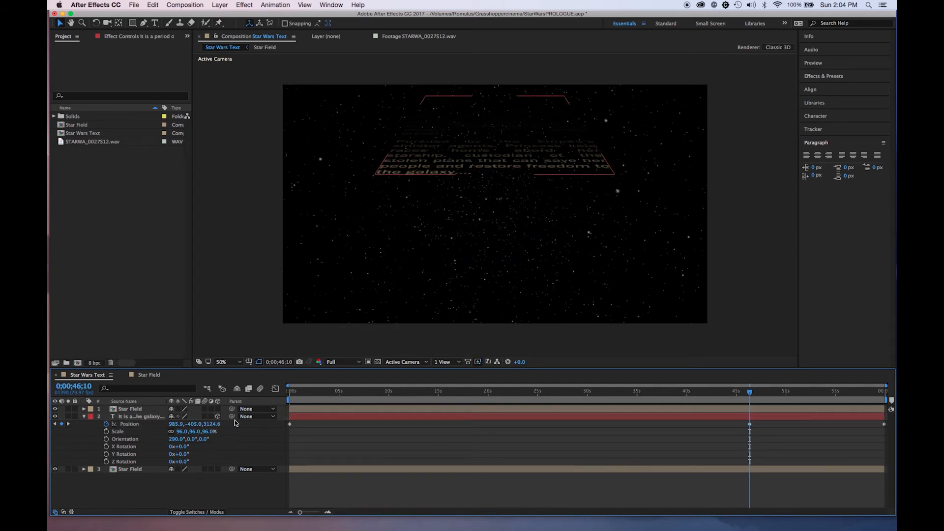
{"action": "left_click", "coordinate": [130, 424]}
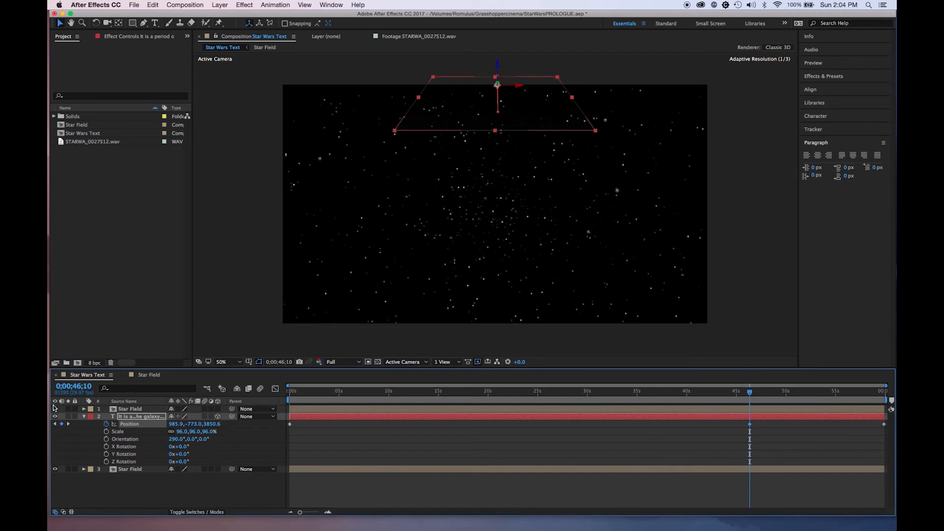
{"action": "left_click", "coordinate": [559, 392]}
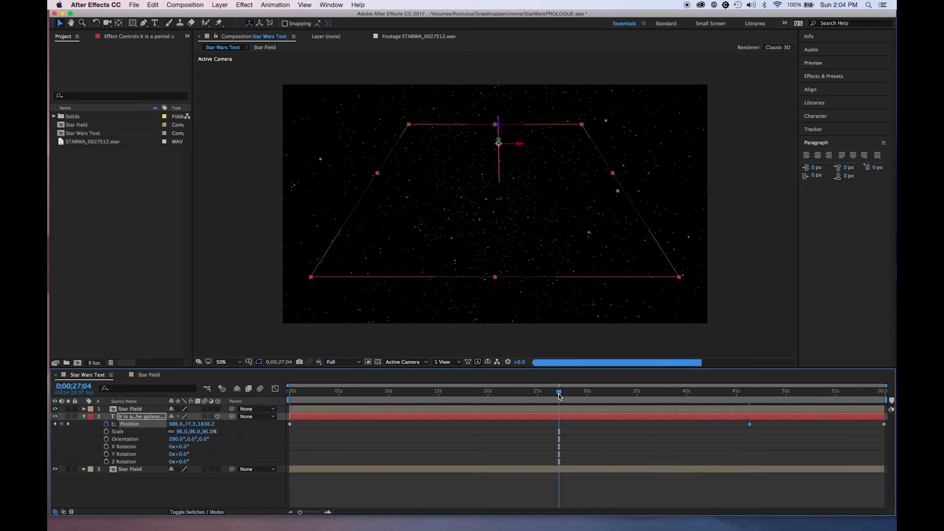
{"action": "left_click_drag", "start_coordinate": [558, 390], "coordinate": [815, 391]}
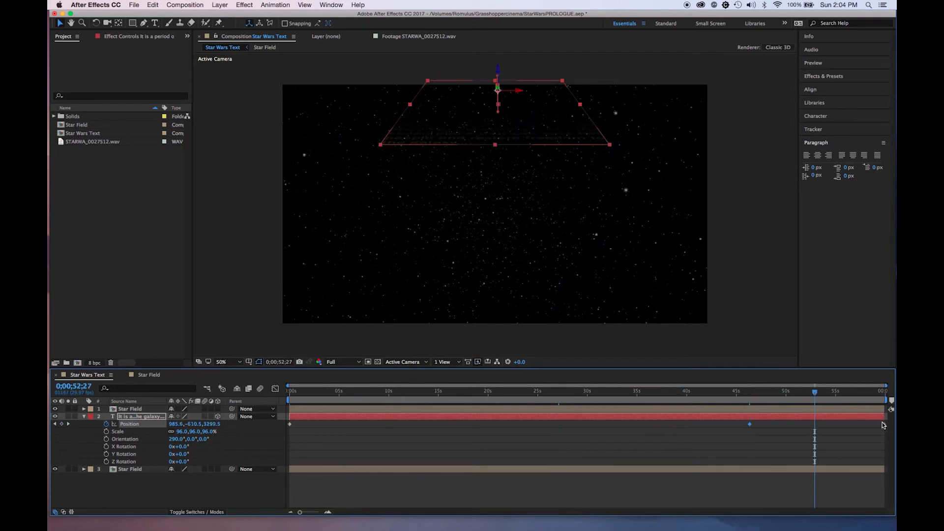